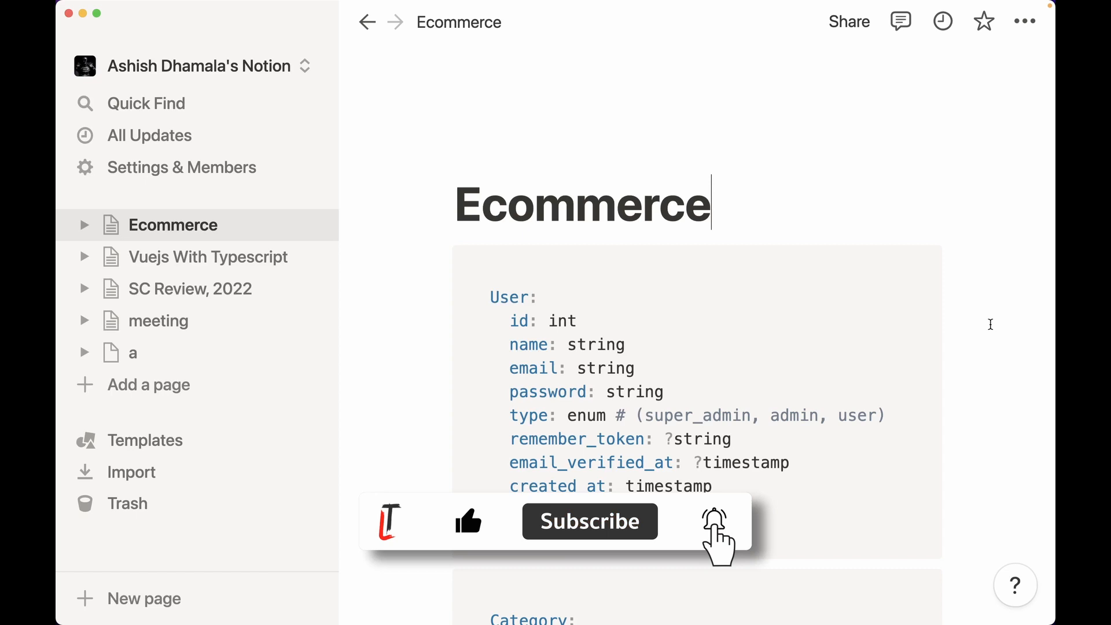
Add the line 'updated_at: timestamp' below created_at in the User YAML block.
type("updated_at: timestamp")
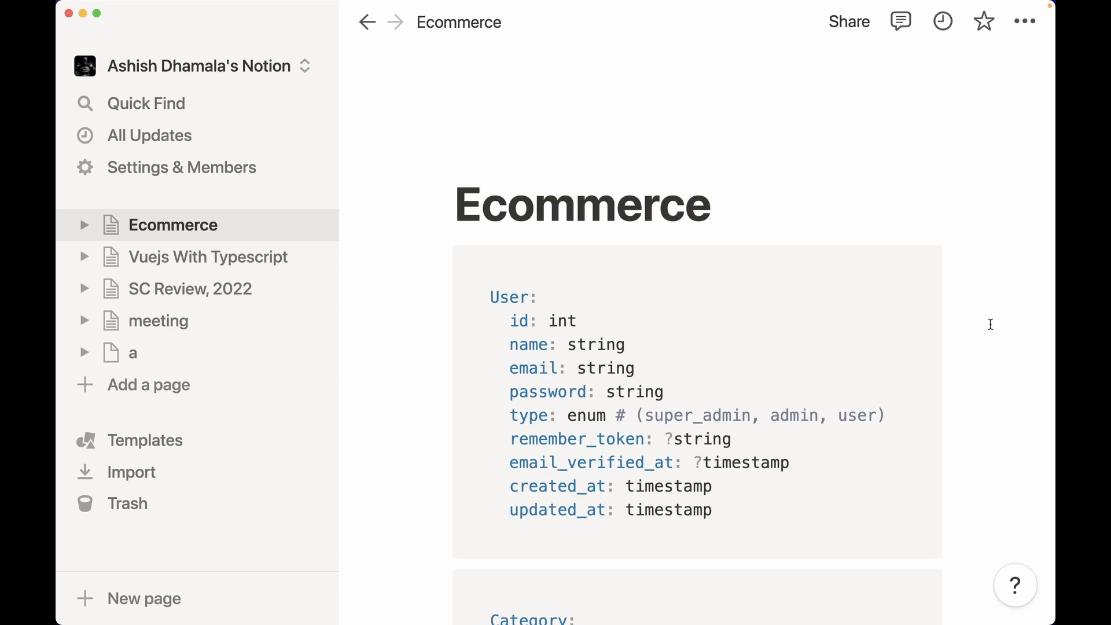
left_click(710, 204)
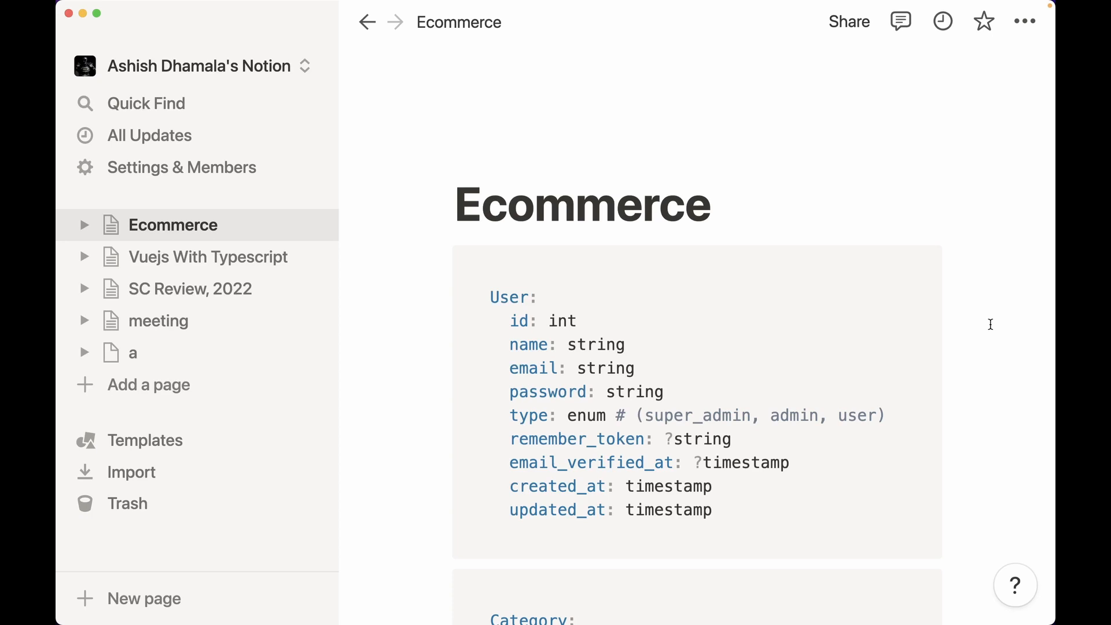
left_click(709, 204)
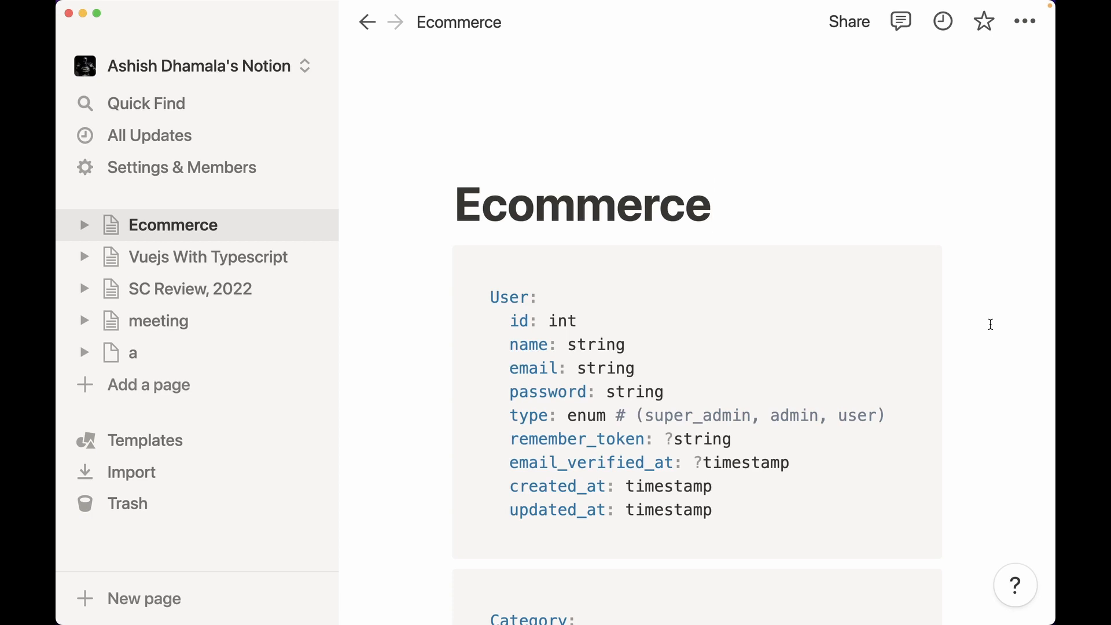
left_click(708, 204)
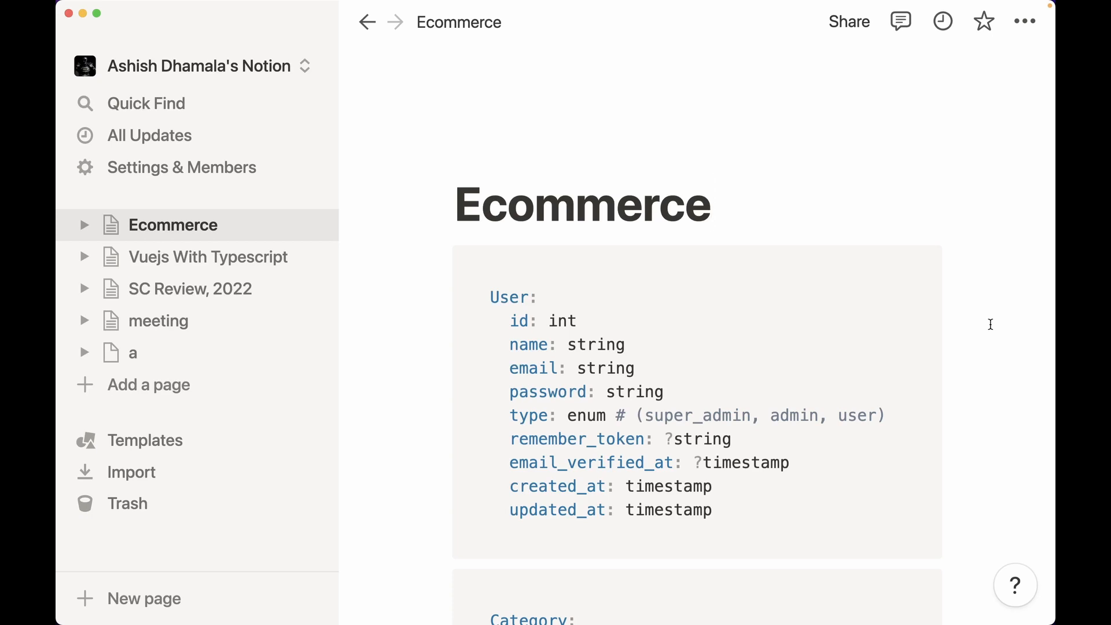
left_click(708, 204)
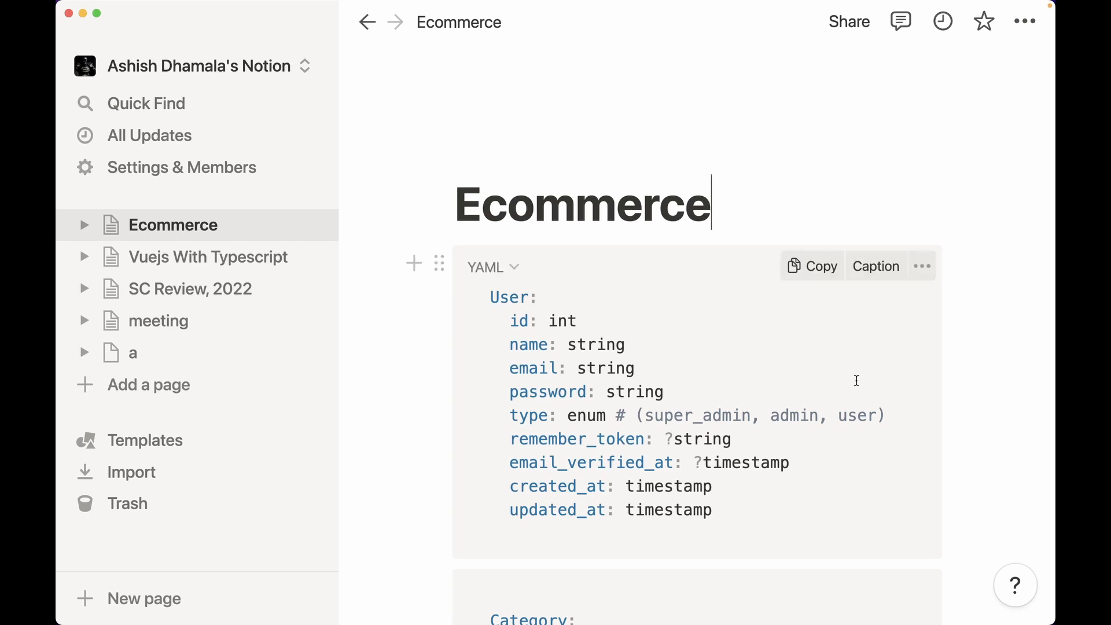
mouse_move(868, 388)
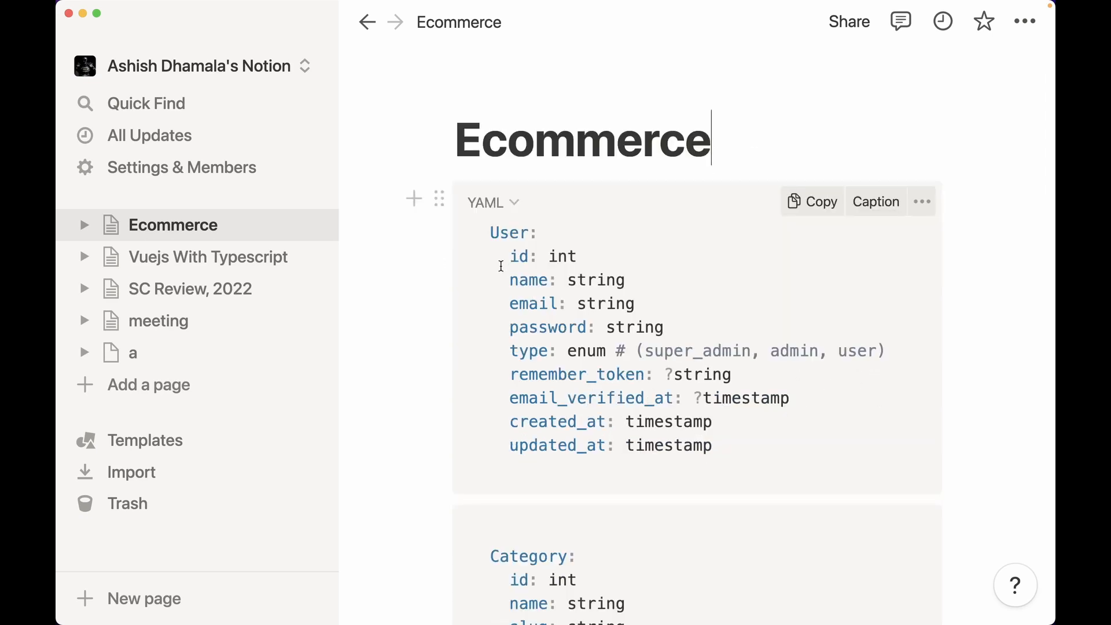
left_click_drag(508, 232, 713, 445)
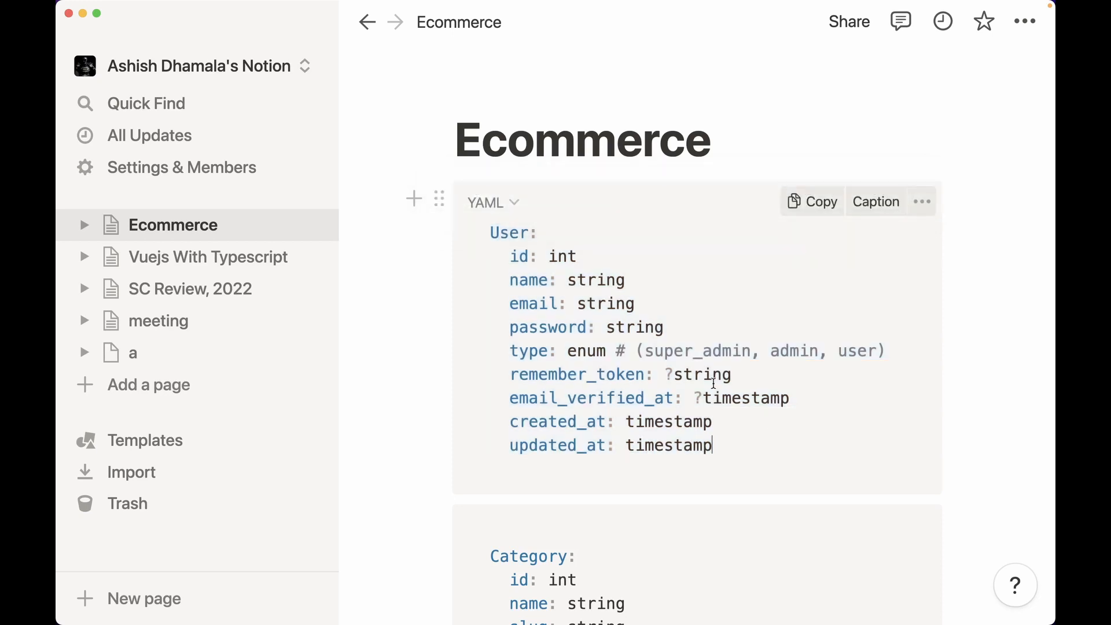
left_click_drag(489, 232, 714, 445)
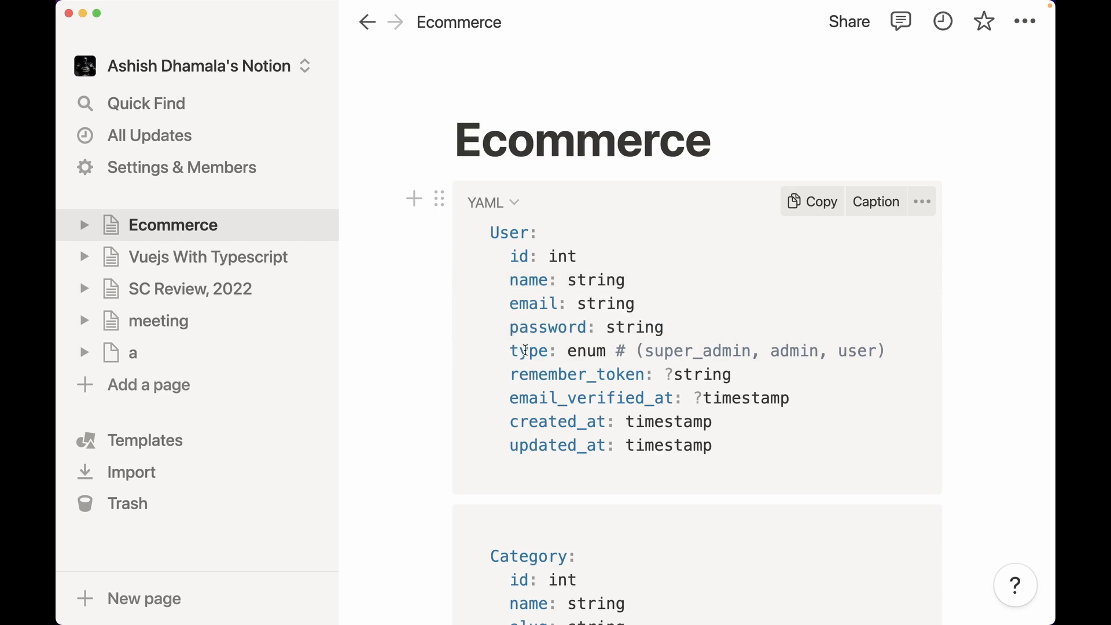
scroll("down", 3)
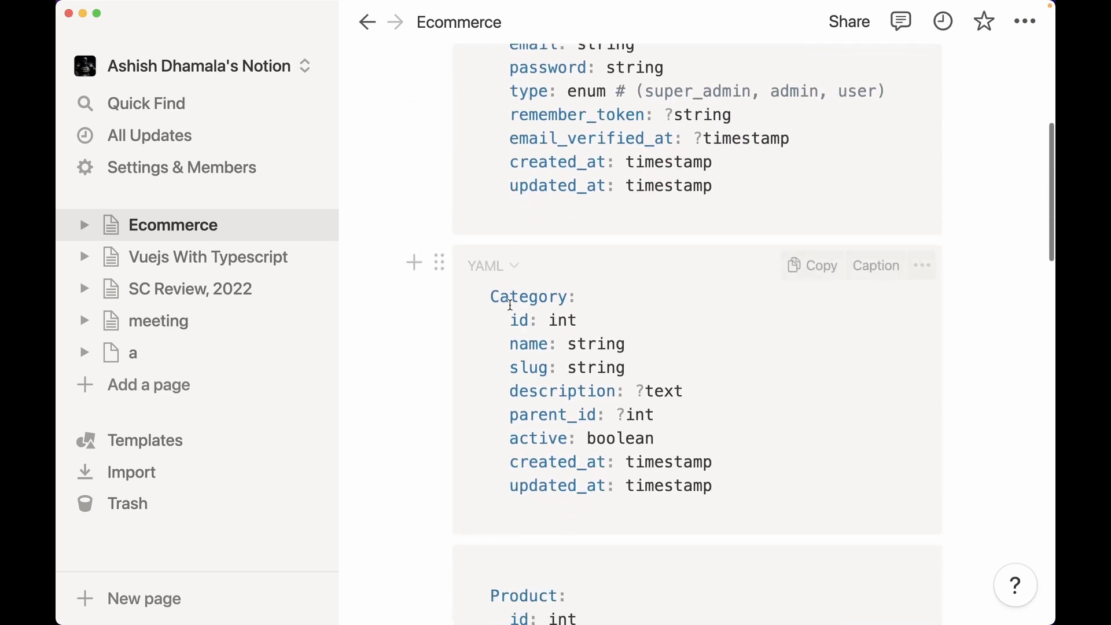
left_click_drag(508, 297, 712, 461)
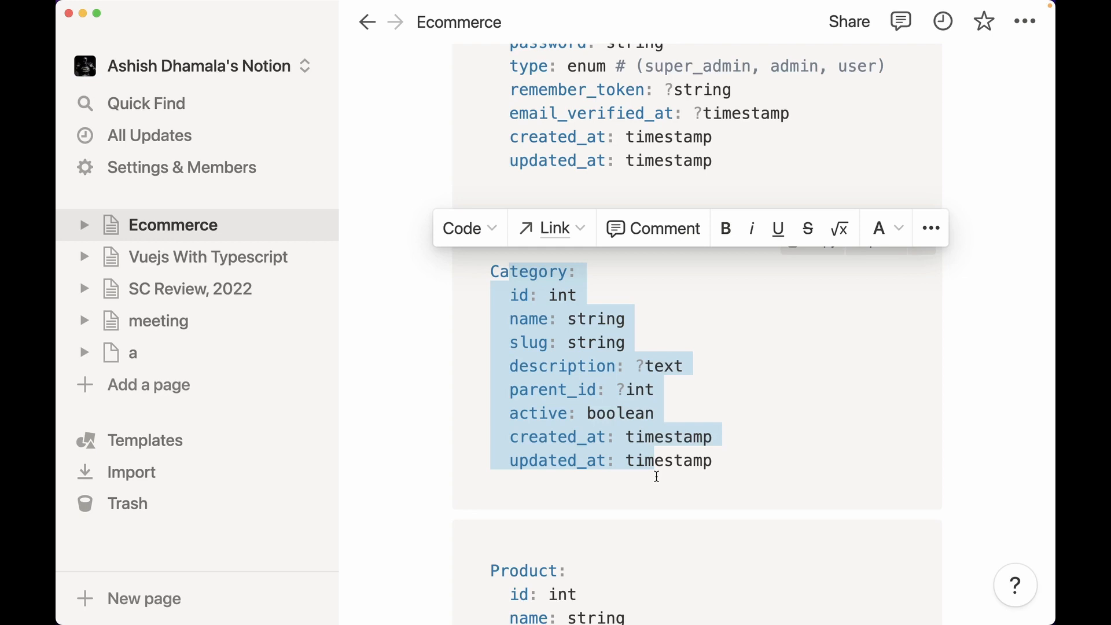
scroll("down", 3)
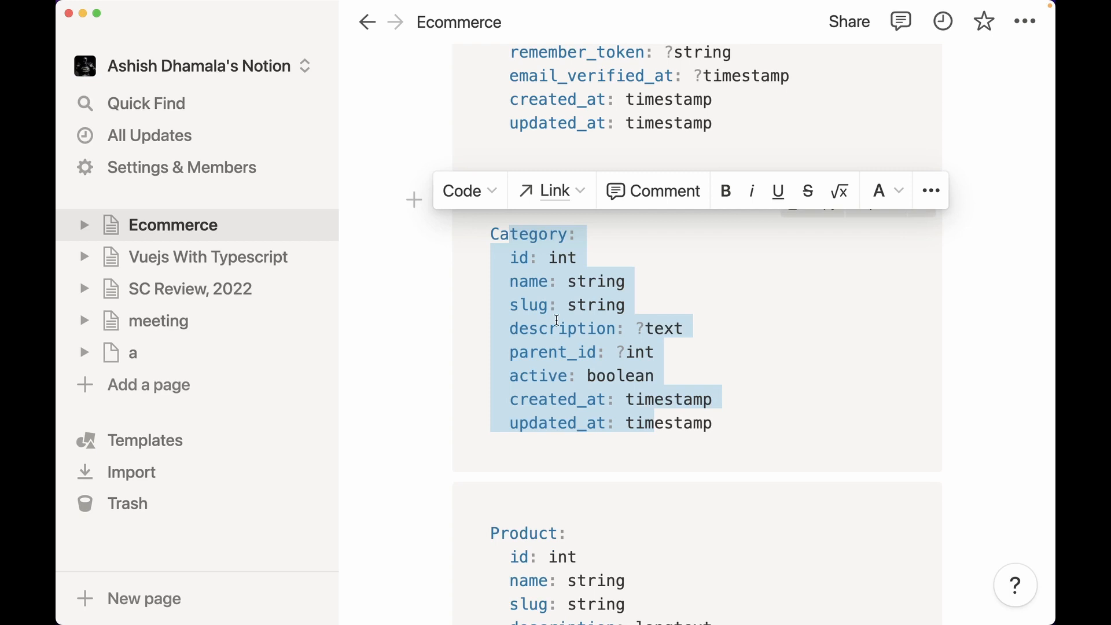
mouse_move(660, 405)
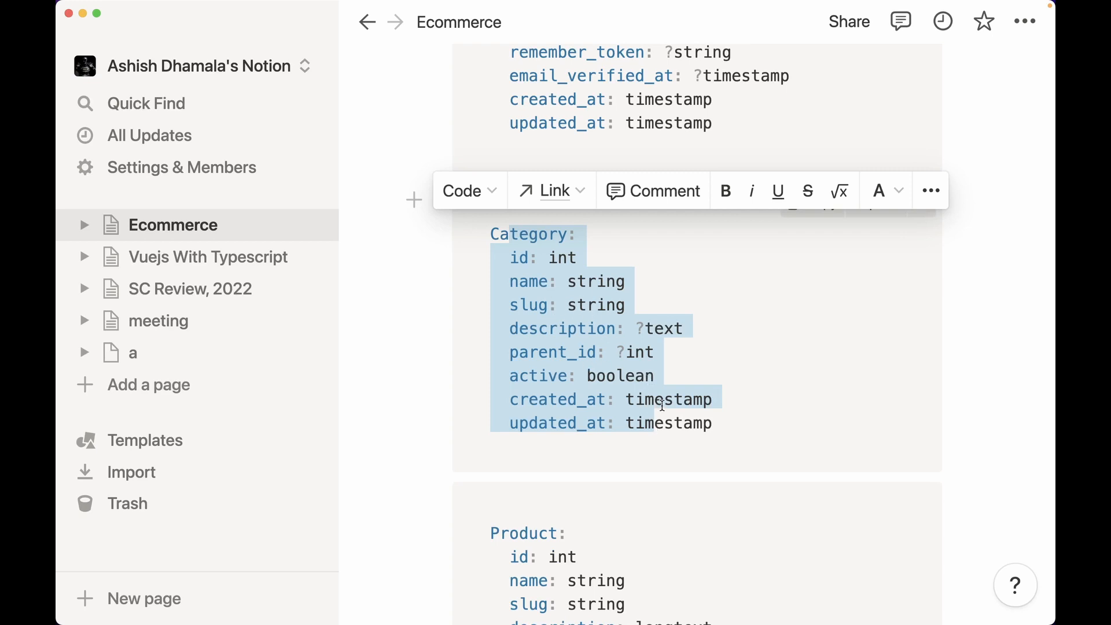
scroll("down", 3)
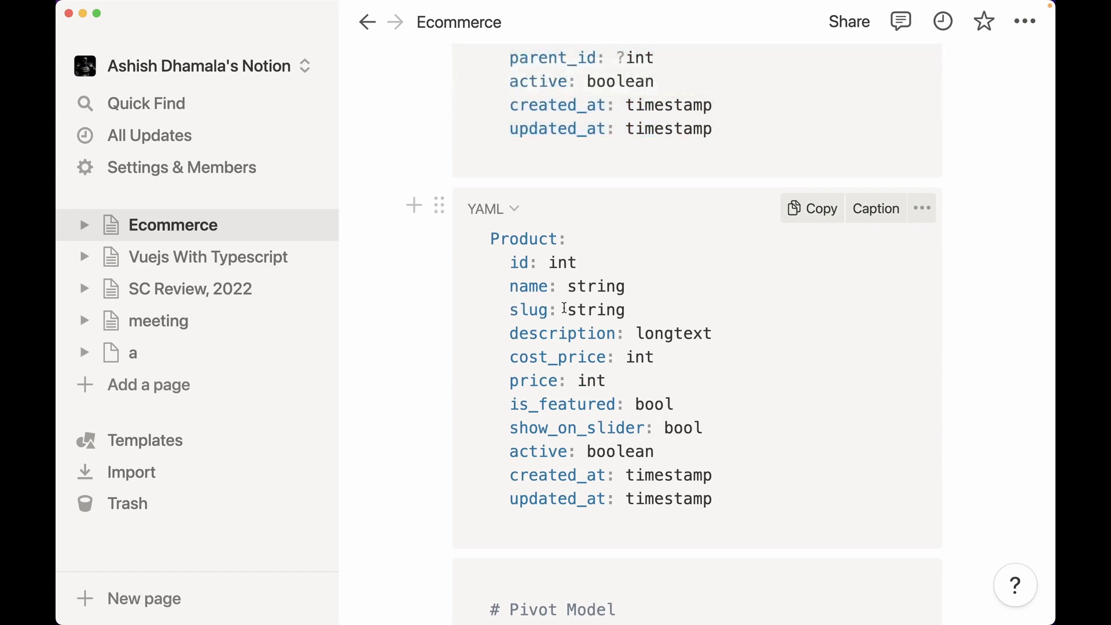
scroll("down", 3)
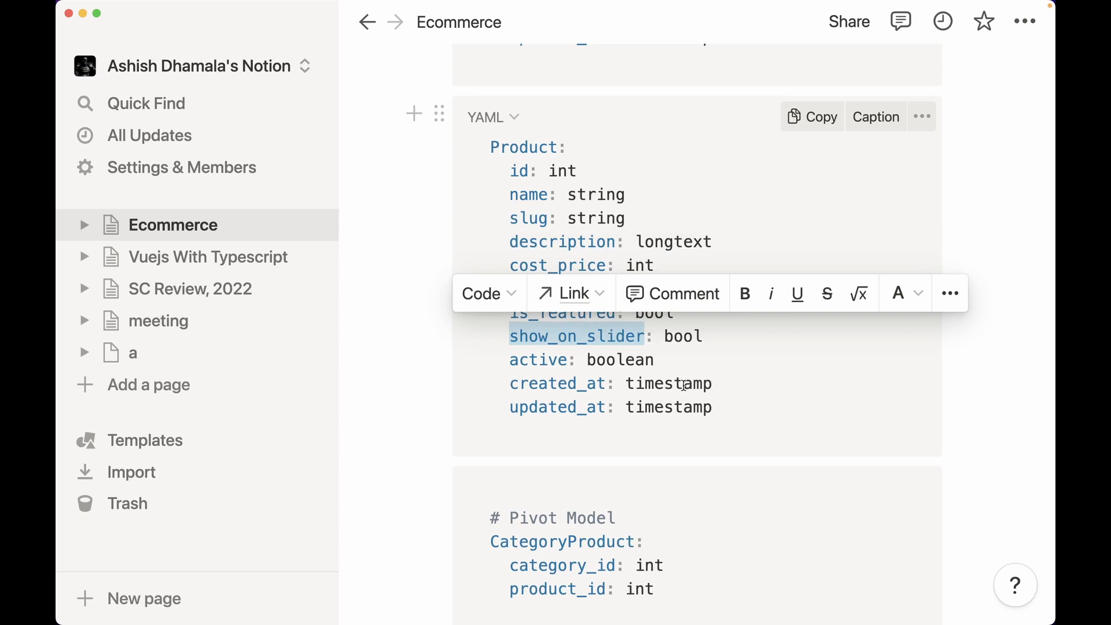
scroll("down", 3)
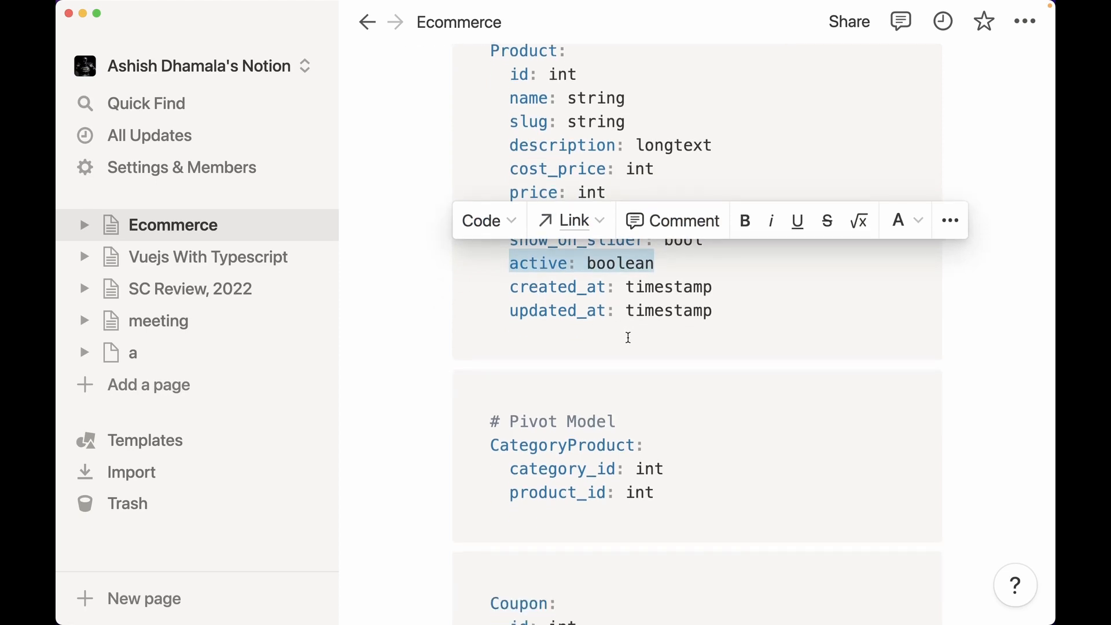
scroll("down", 3)
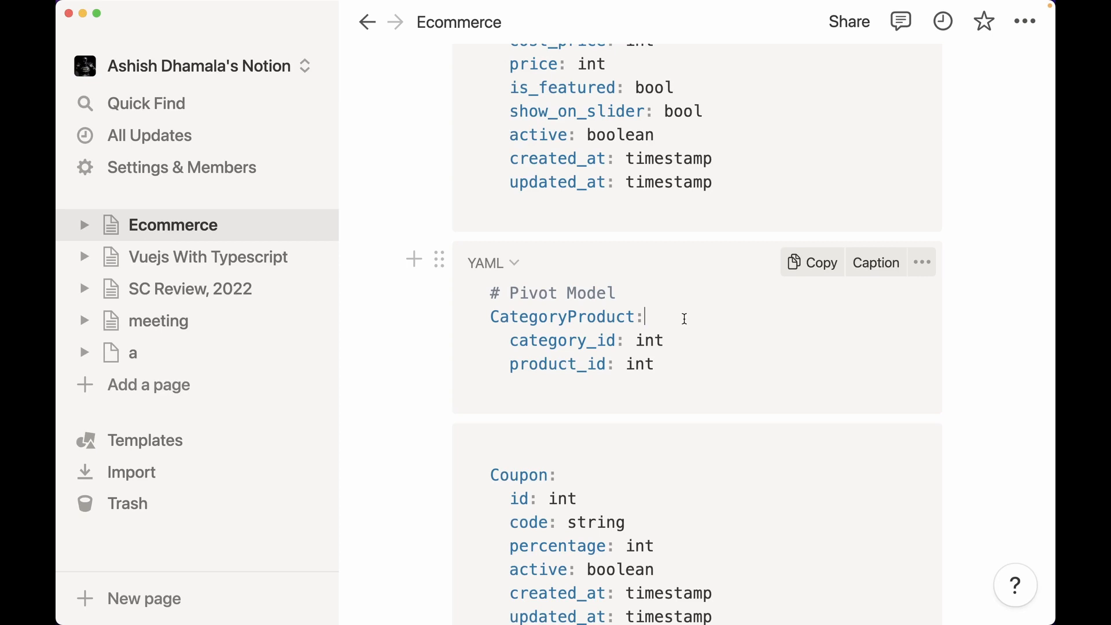
scroll("down", 3)
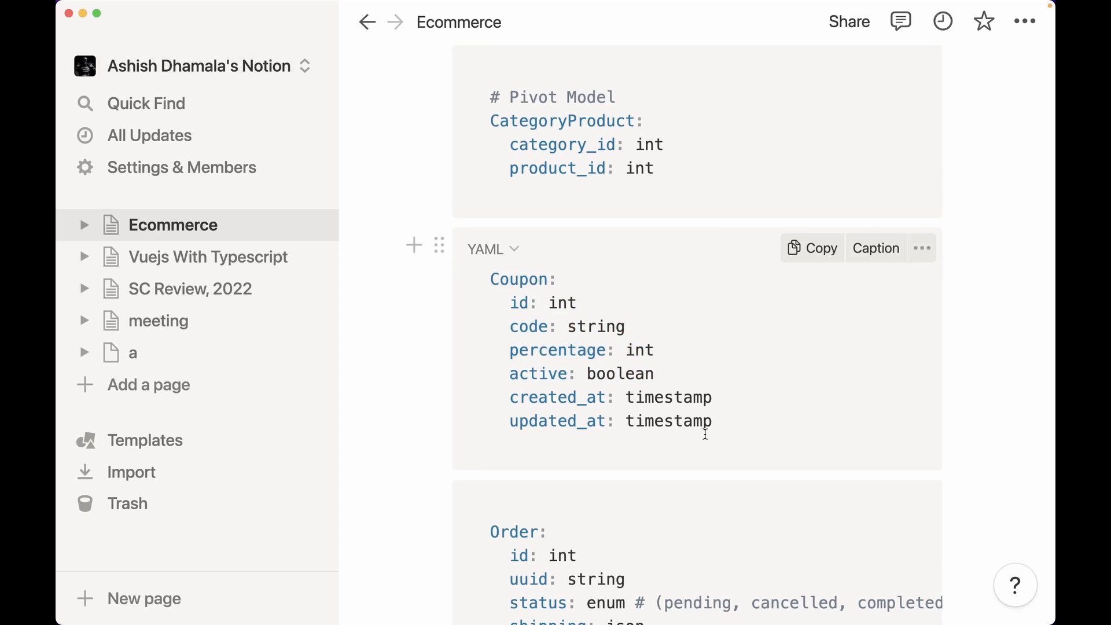
scroll("down", 3)
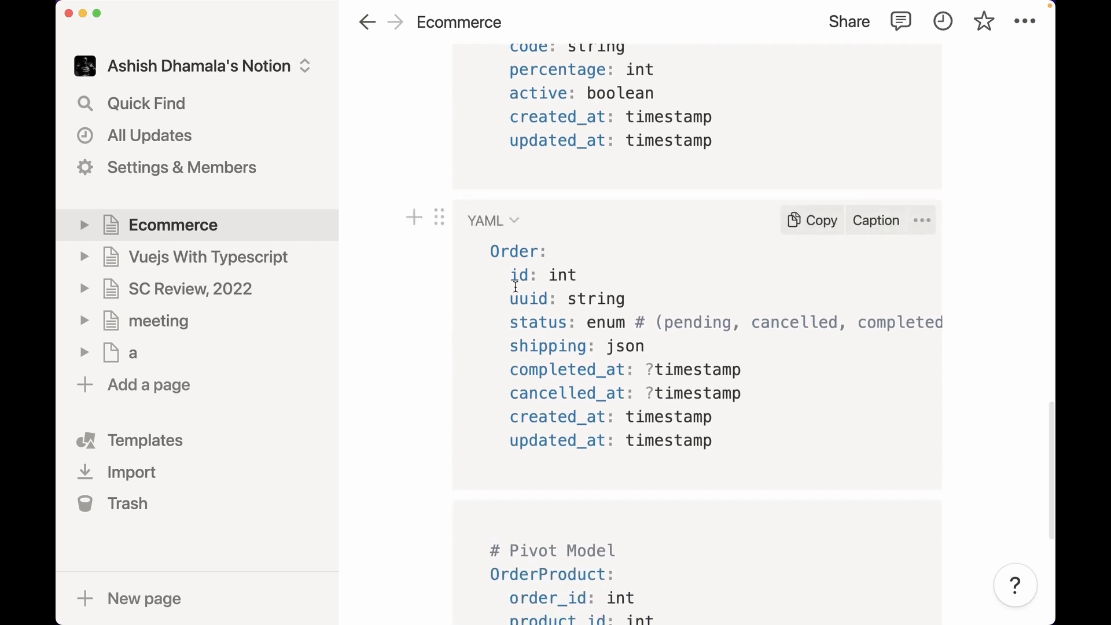
left_click_drag(517, 275, 712, 440)
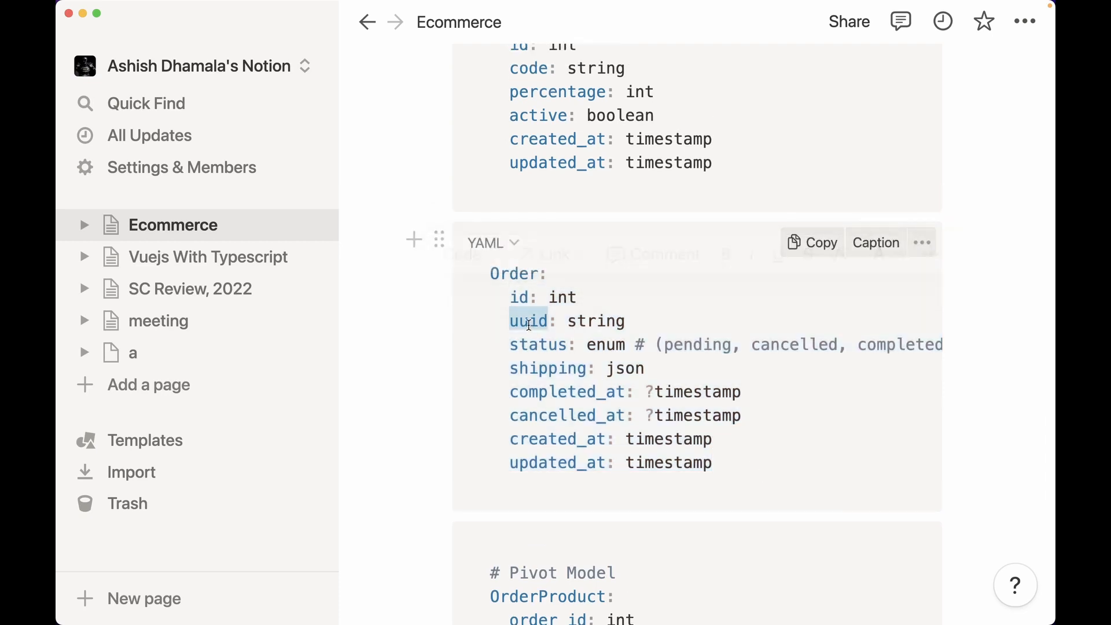
left_click_drag(509, 320, 630, 320)
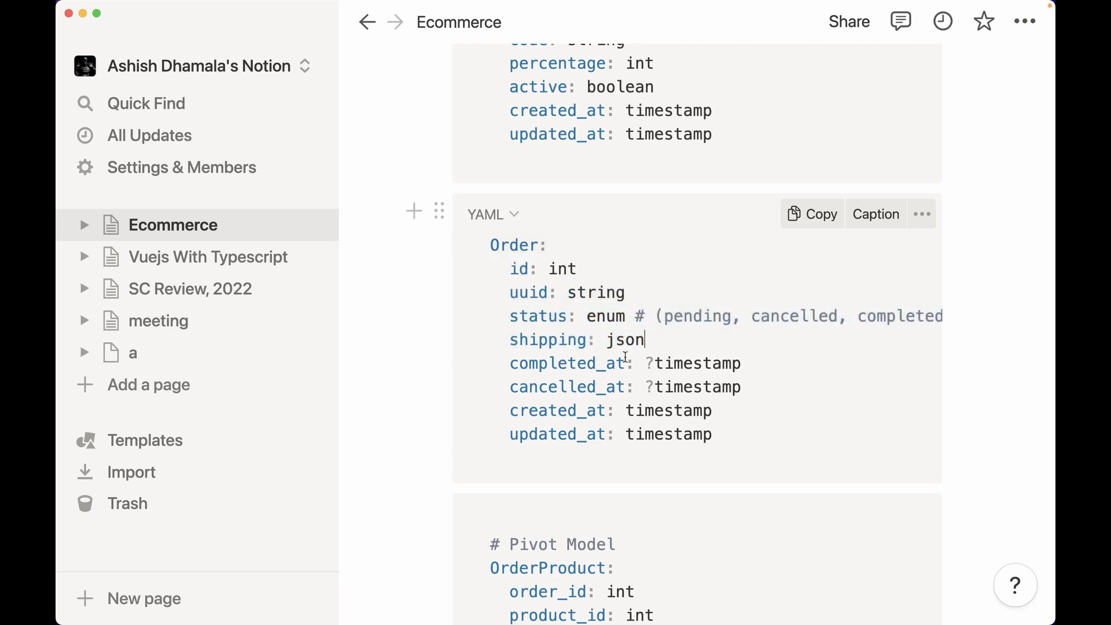
double_click(548, 339)
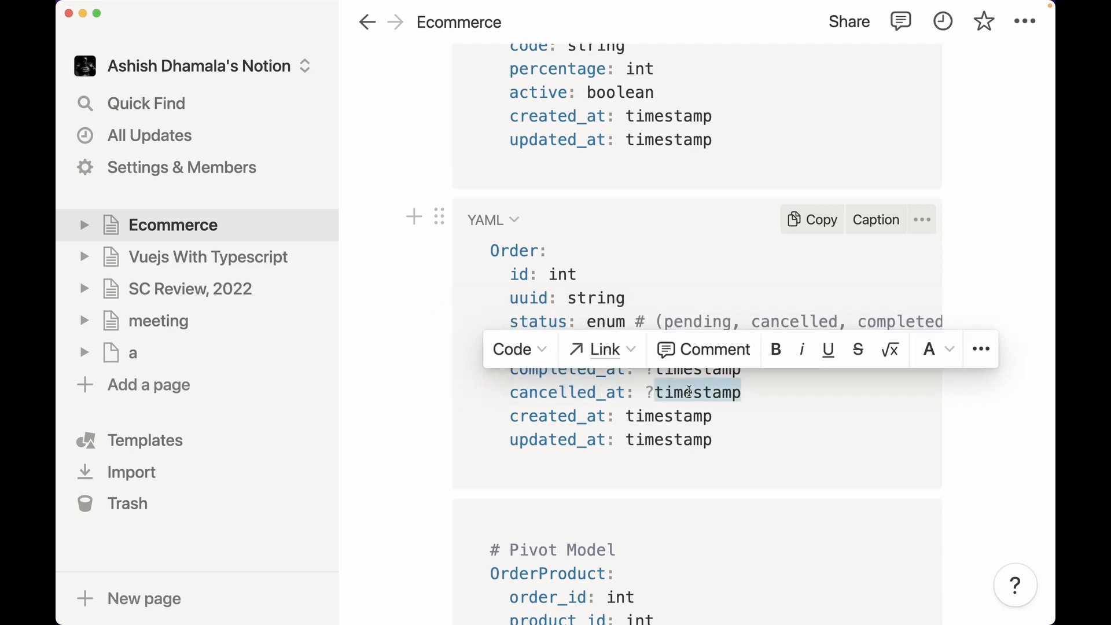
Insert 'coupon_id: int' below uuid in the Order YAML block, scrolling on to OrderProduct.
scroll("down", 3)
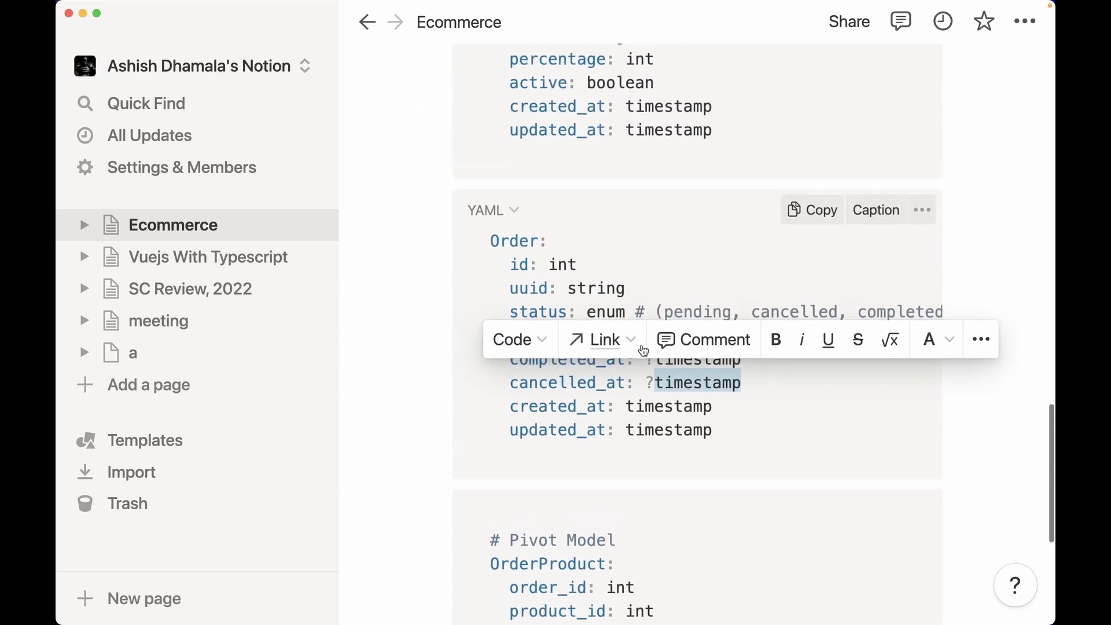
scroll("down", 3)
type("o")
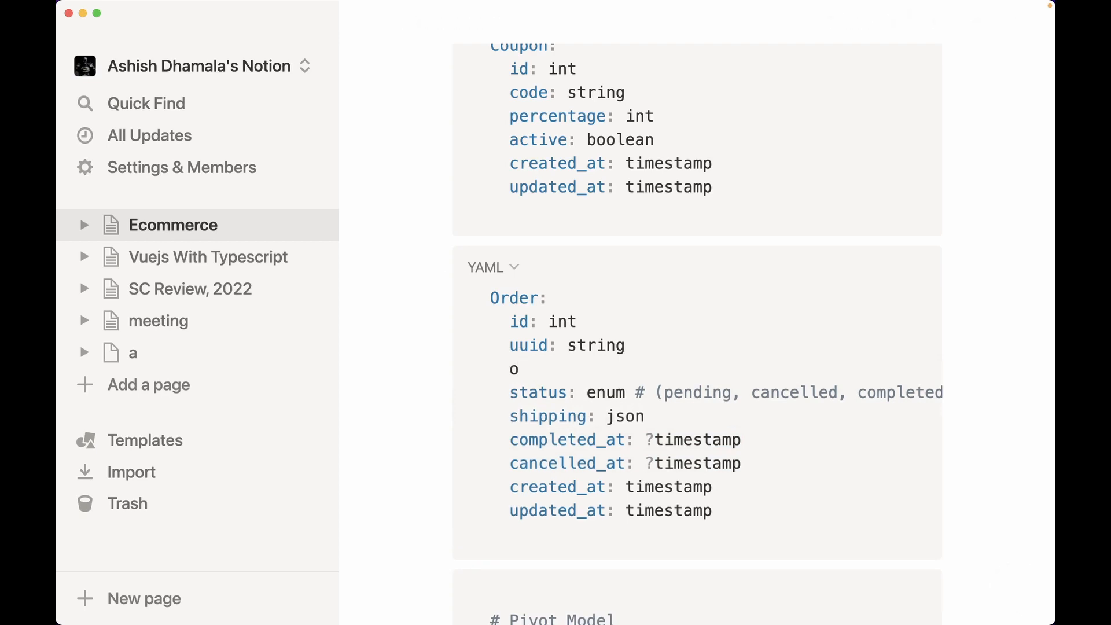
type("coupon_id: int")
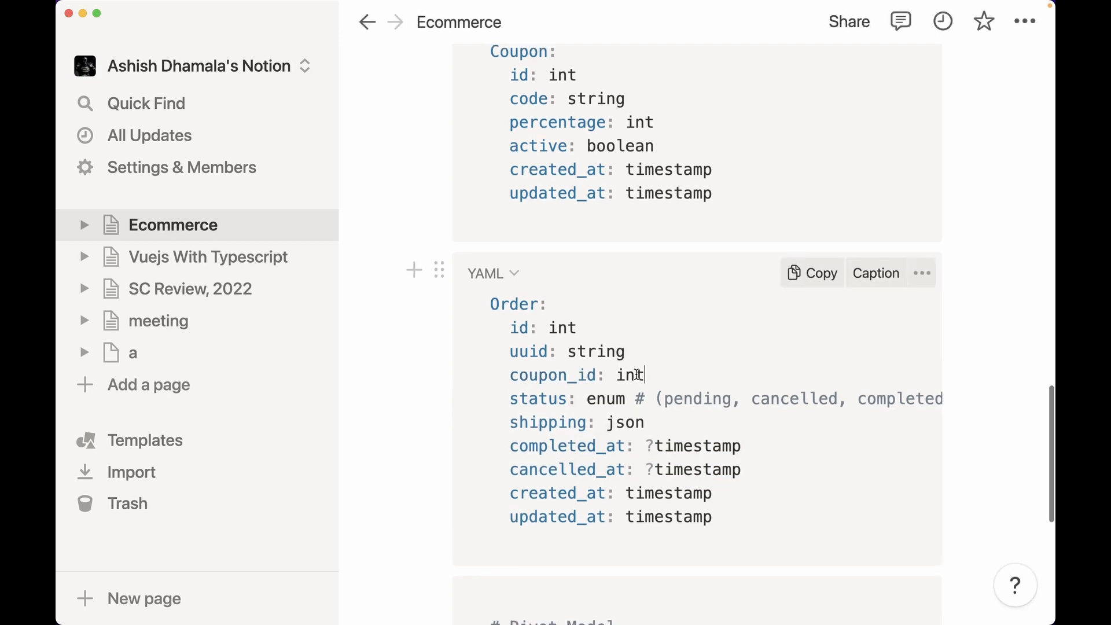
scroll("down", 3)
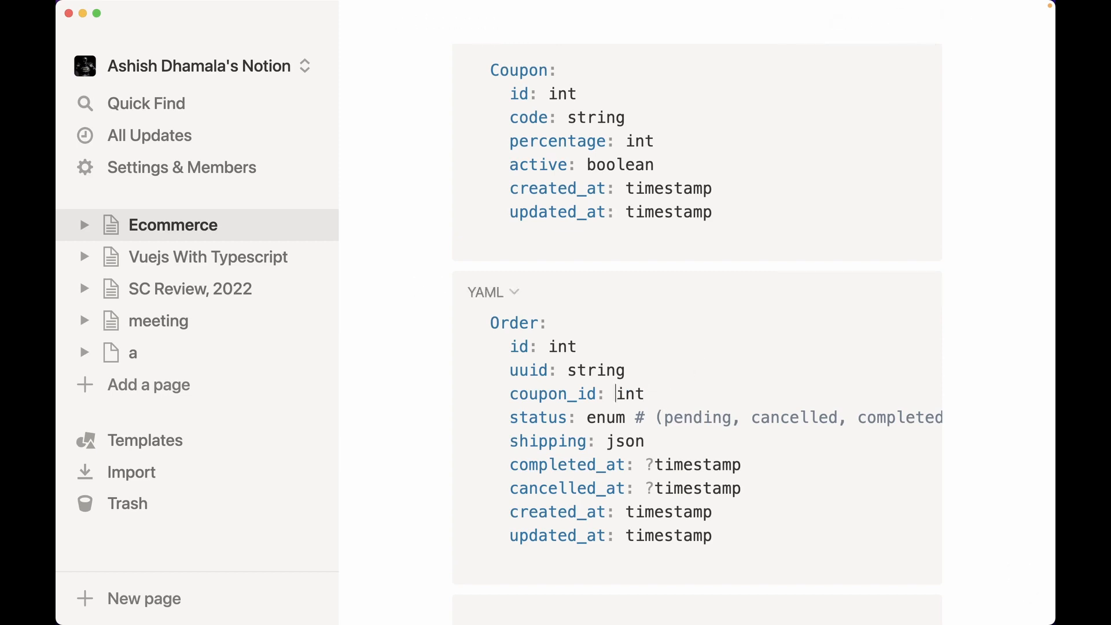
scroll("down", 3)
type("?")
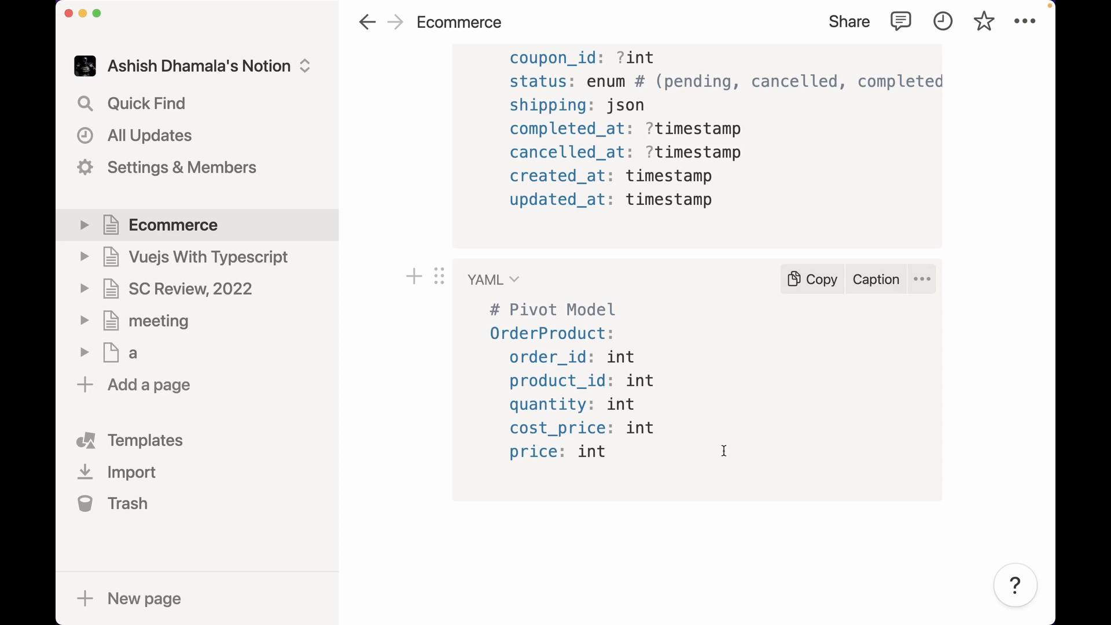
double_click(546, 333)
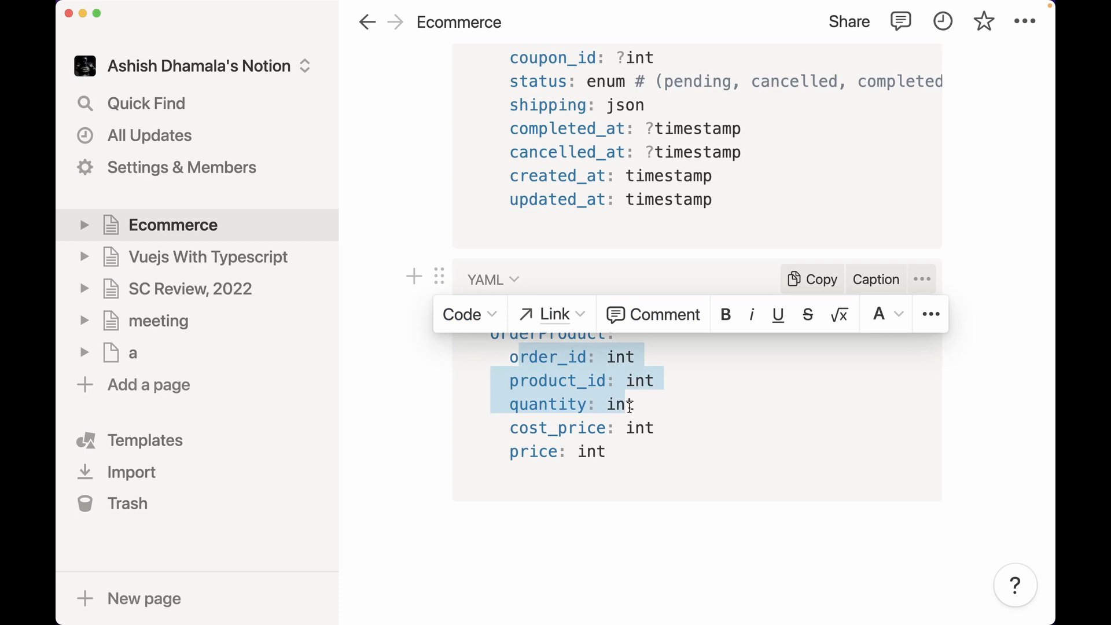
mouse_move(548, 467)
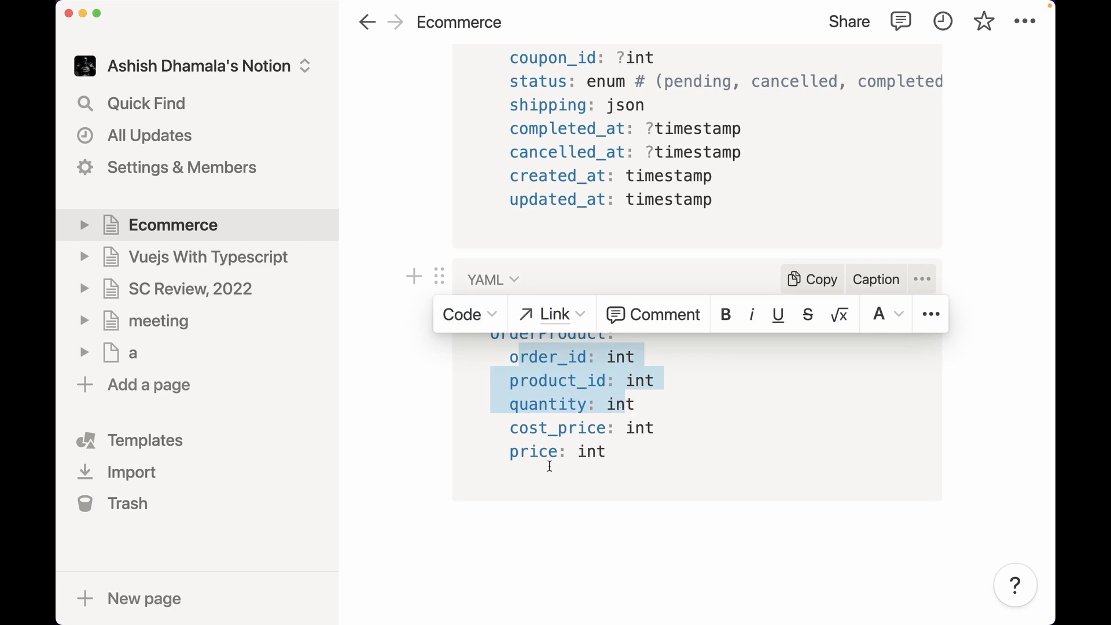
left_click(551, 313)
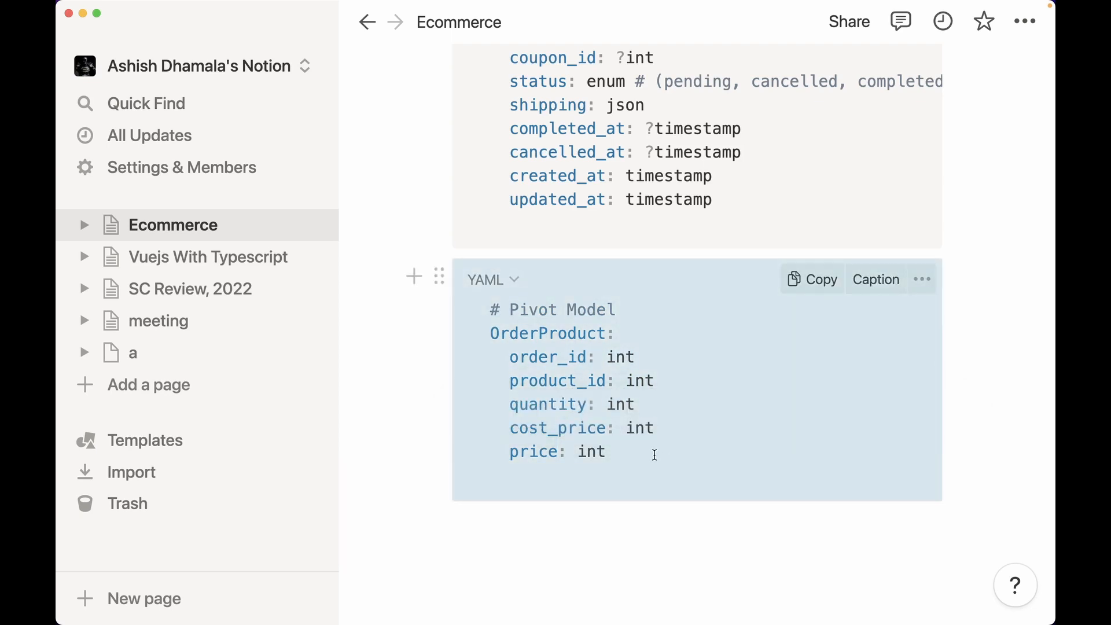
mouse_move(695, 472)
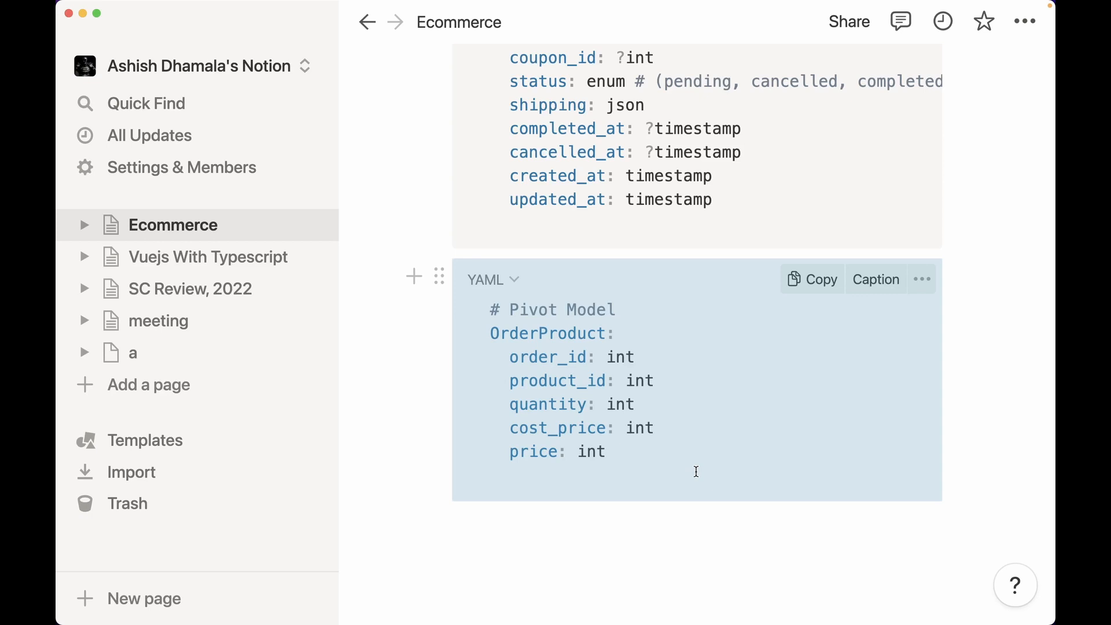
mouse_move(675, 472)
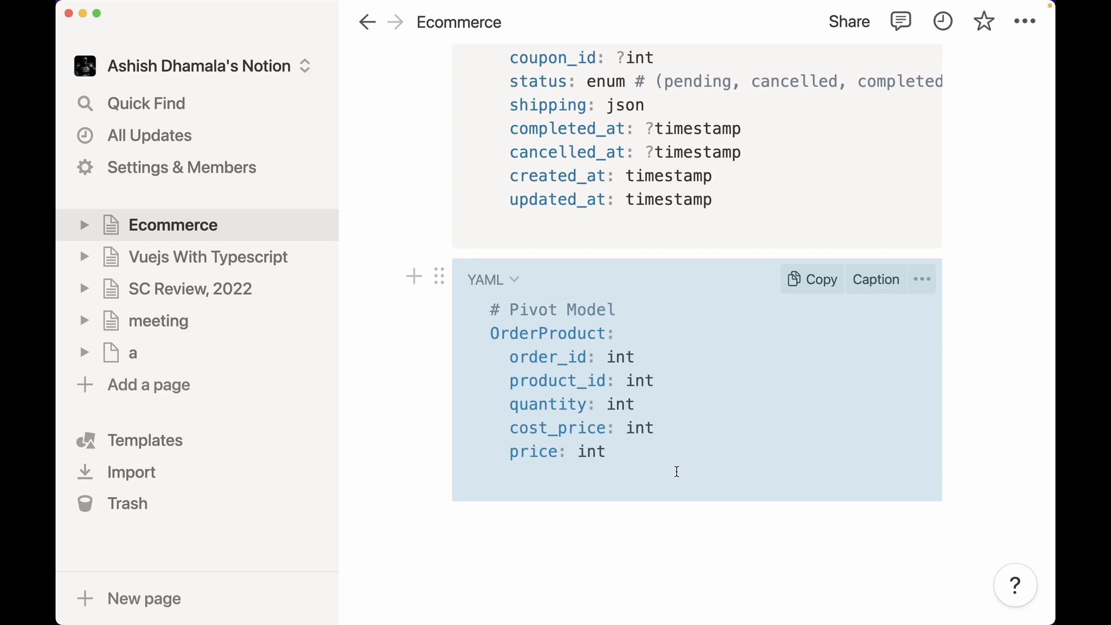
mouse_move(560, 418)
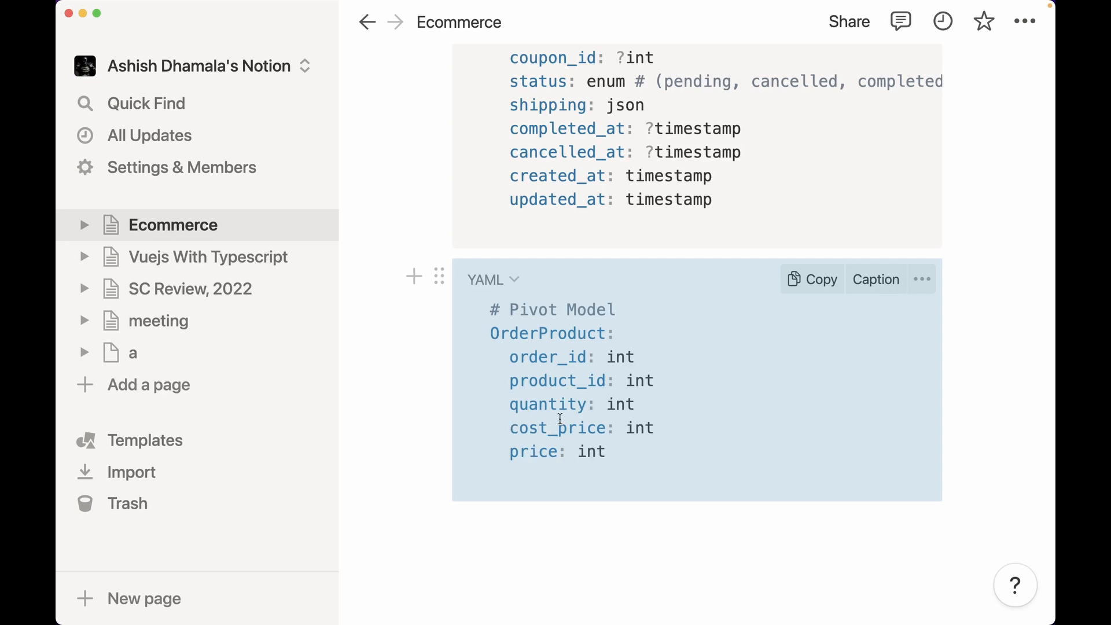
mouse_move(565, 346)
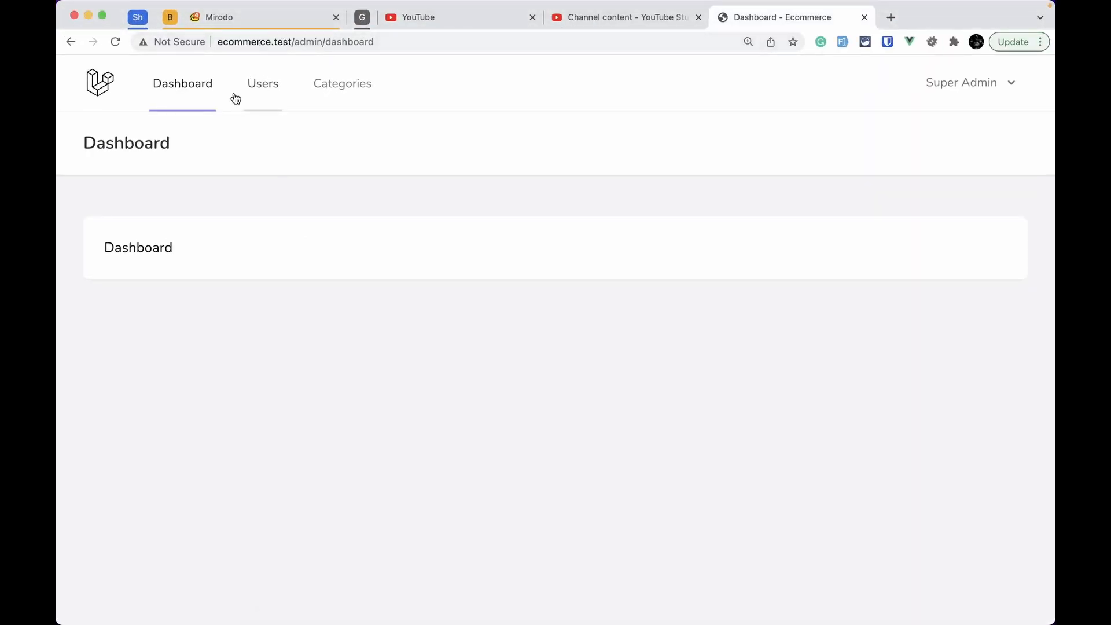
mouse_move(217, 278)
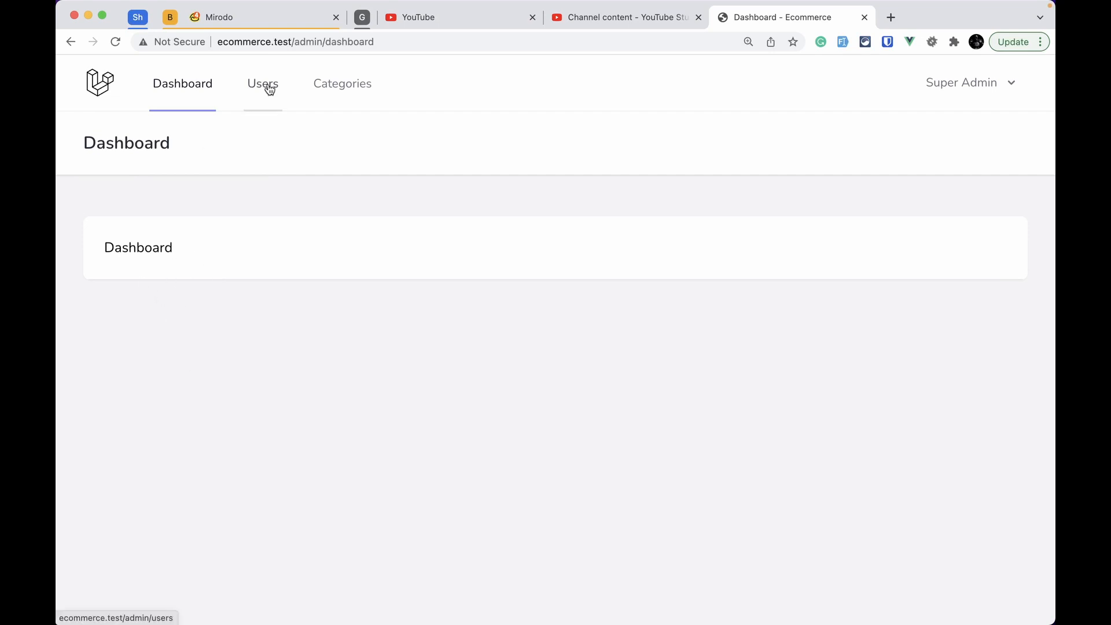
Open Users, filter the list to the admin type, then reset Type to 'Select'.
left_click(262, 83)
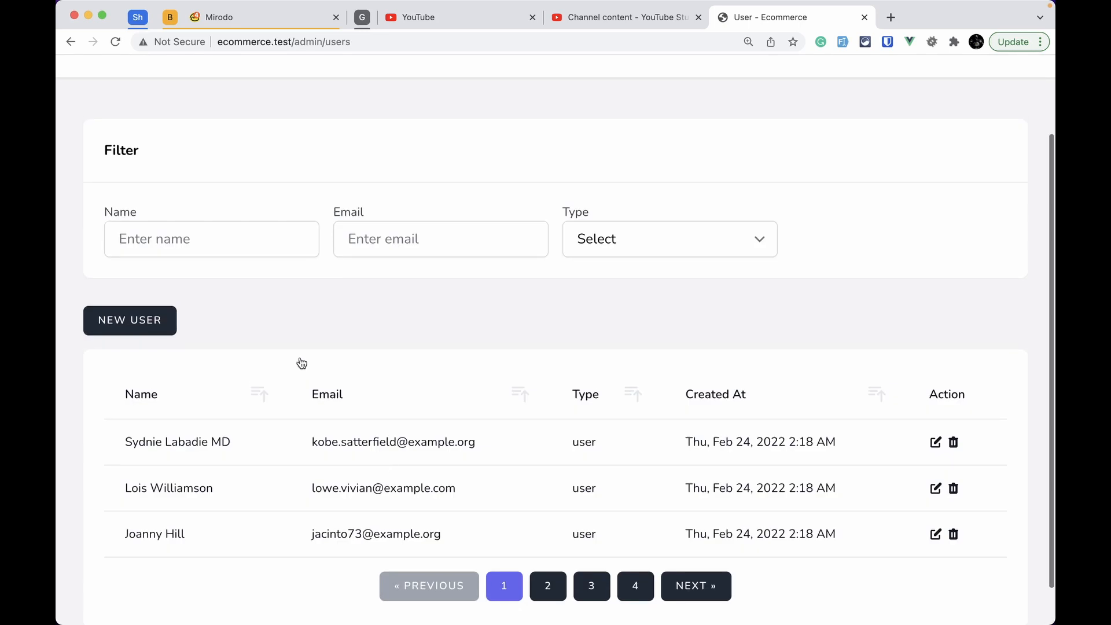
left_click(667, 239)
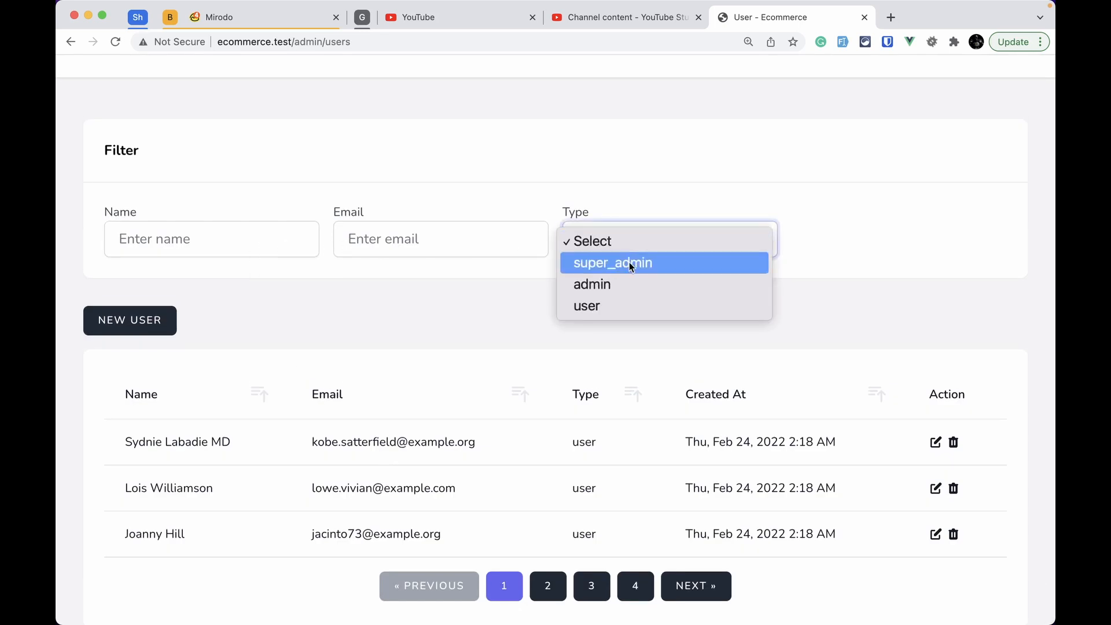
left_click(591, 284)
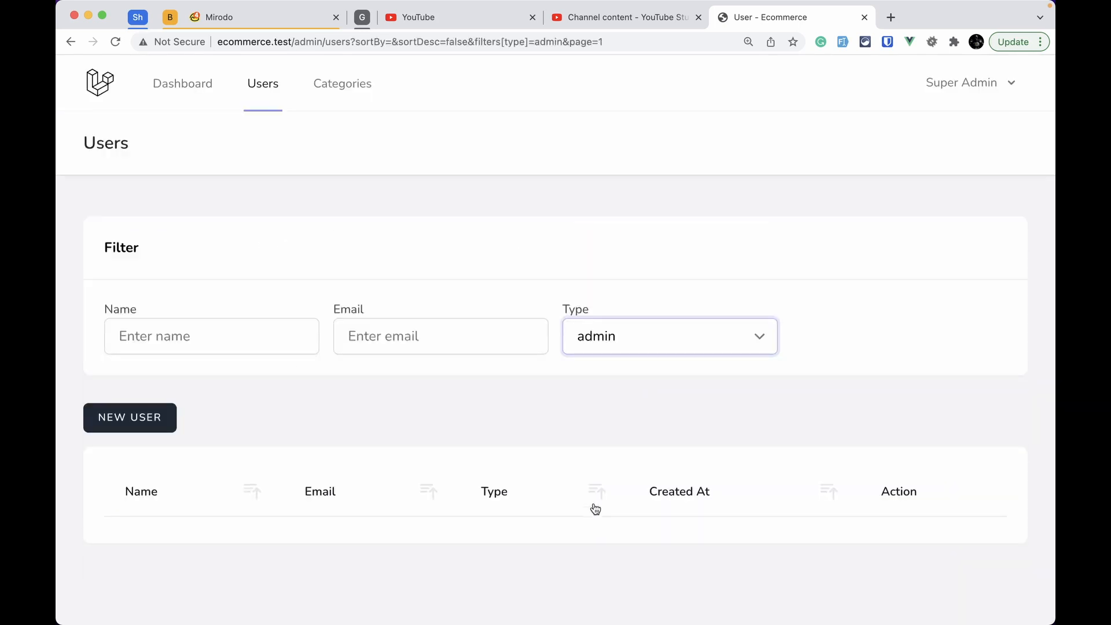
left_click(668, 336)
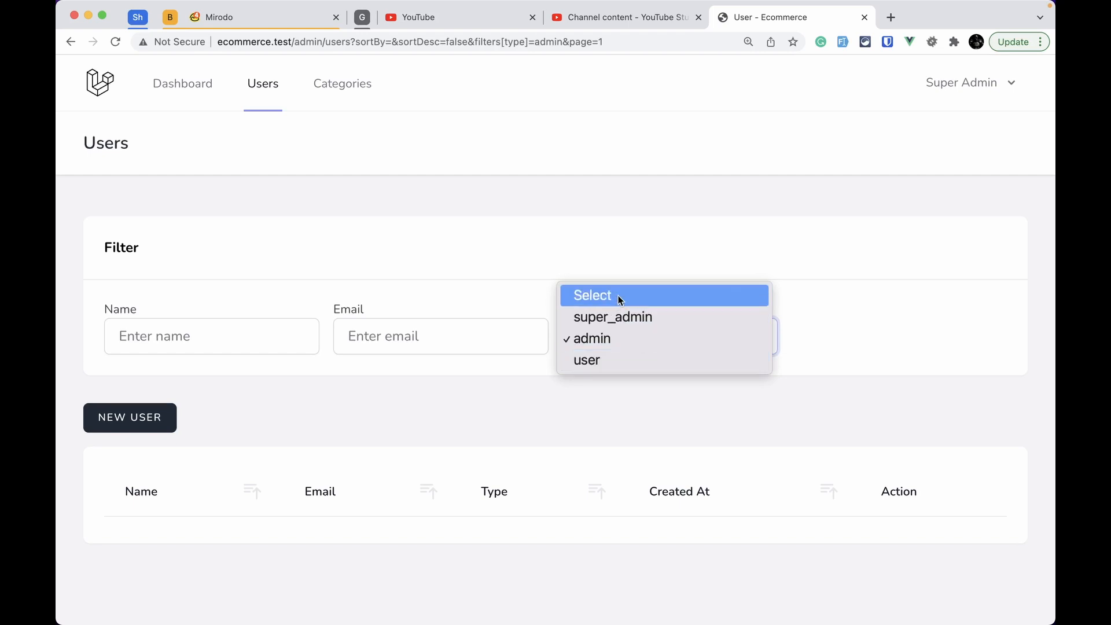
left_click(591, 295)
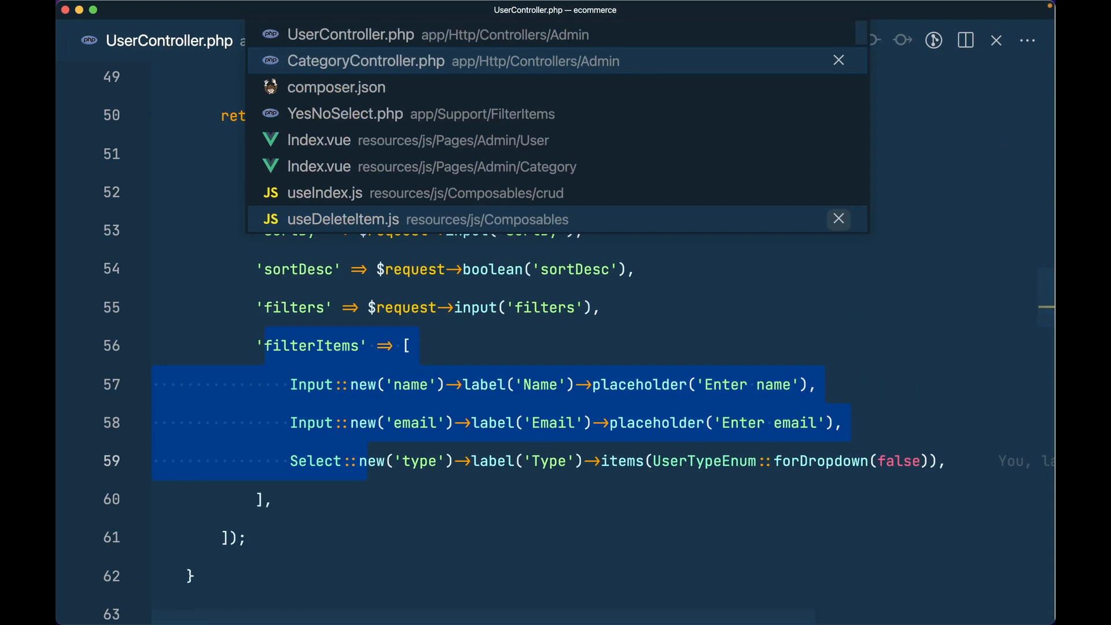
left_click(366, 61)
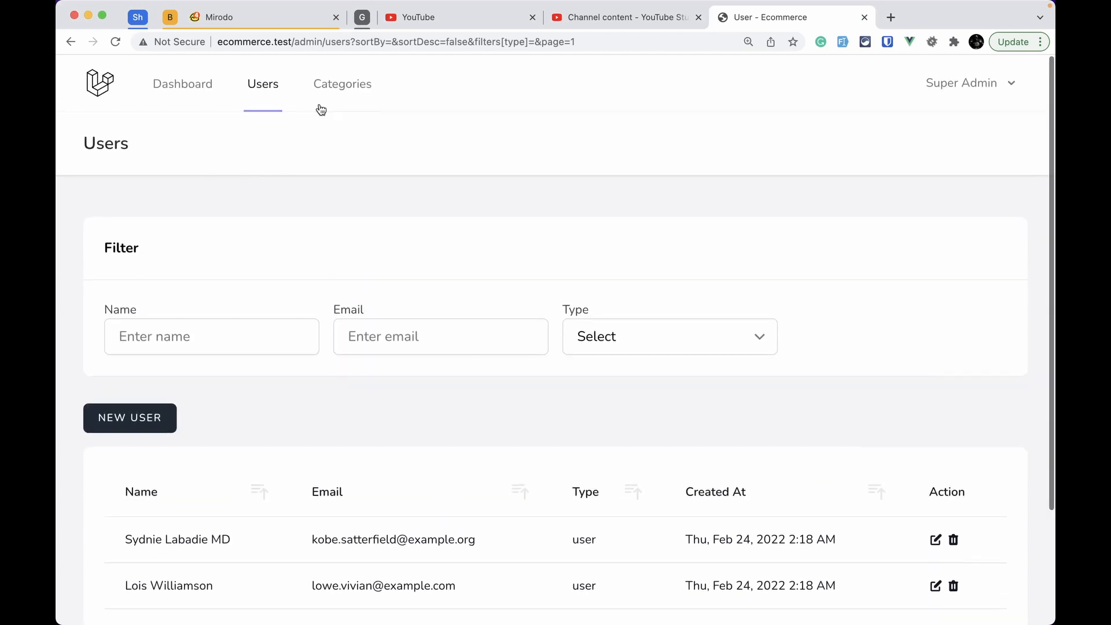
Filter Categories by root category 'aut maiores dolor enim', then return to the Users list.
left_click(342, 84)
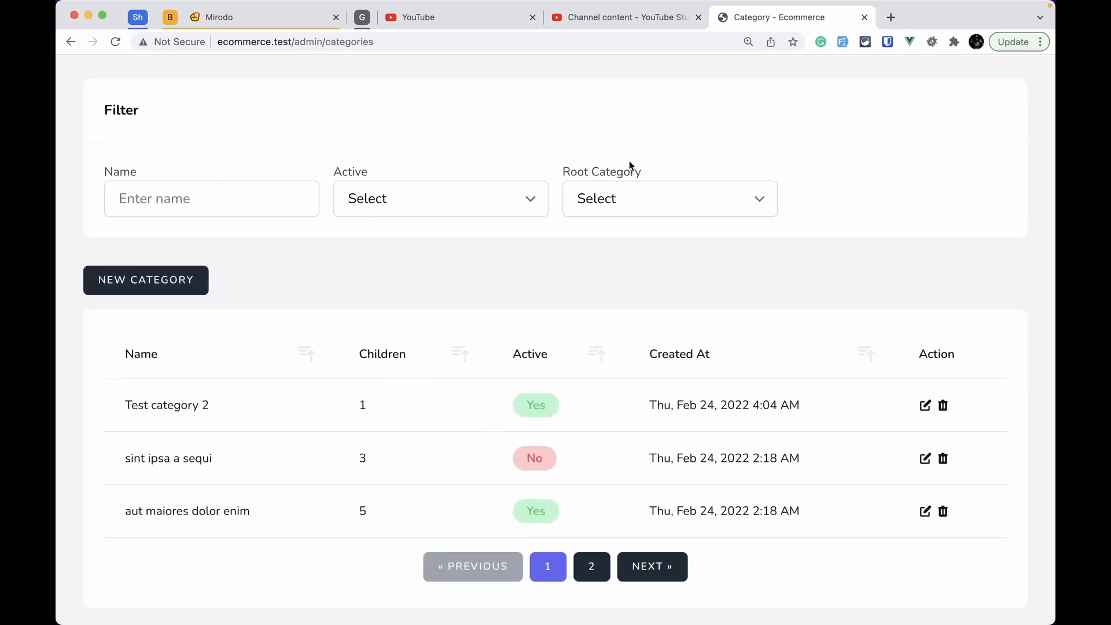
left_click(439, 198)
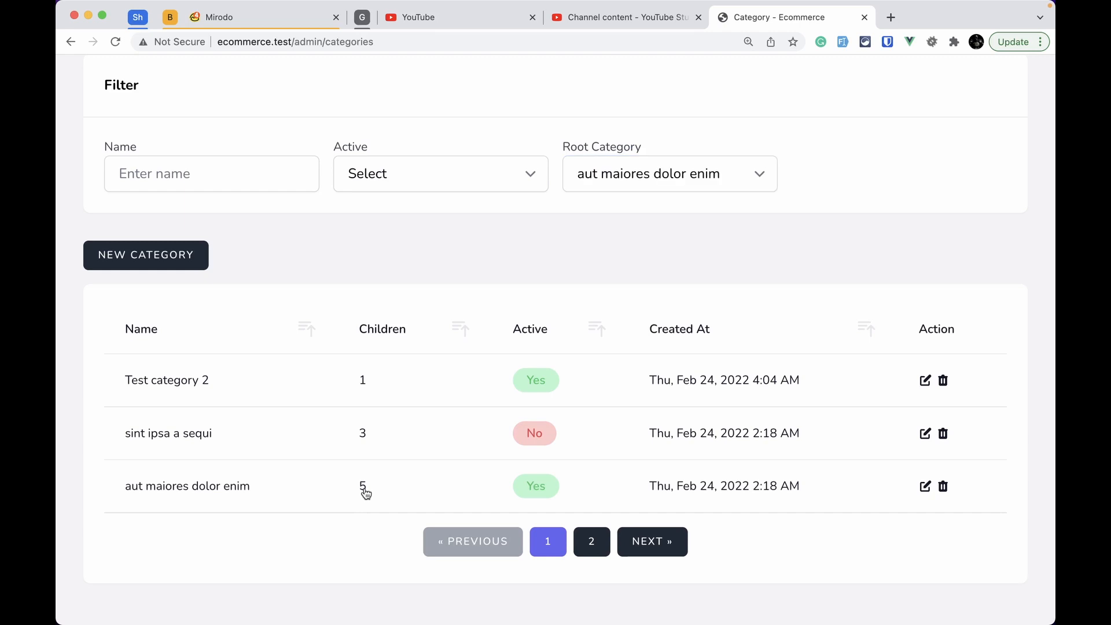
left_click(363, 486)
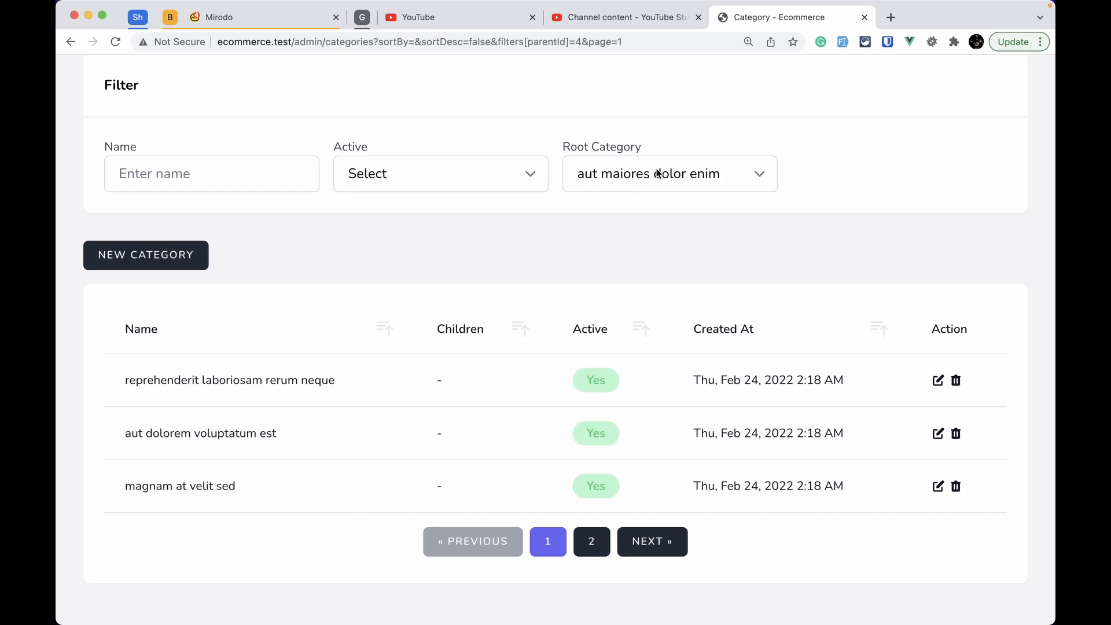
left_click_drag(131, 379, 243, 500)
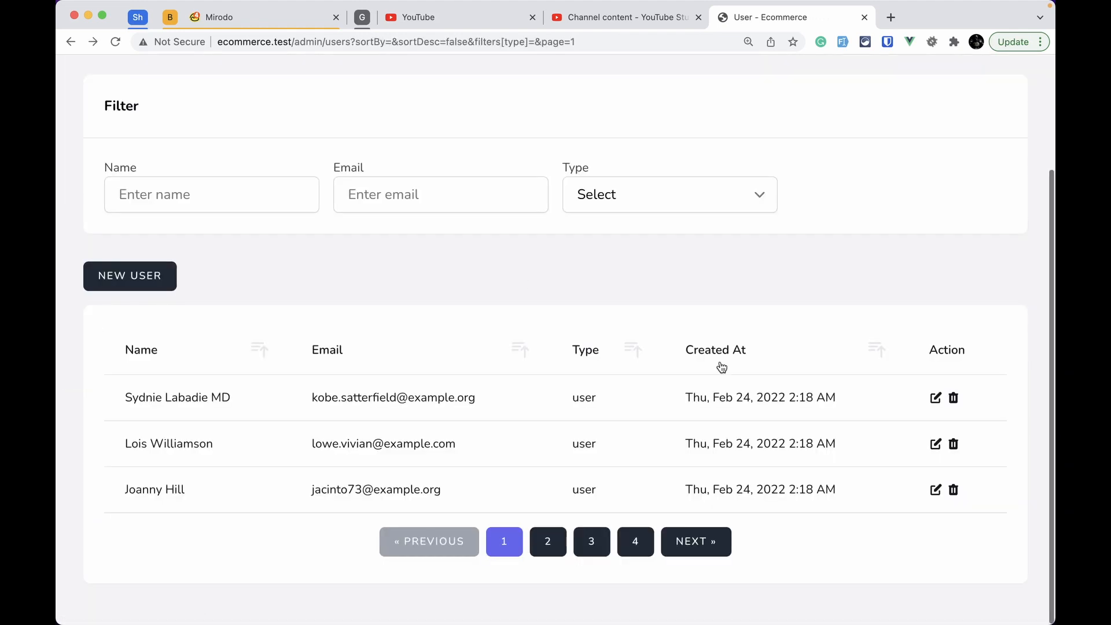
Cancel deleting the first user, then sort the users by Name in descending order.
left_click(953, 397)
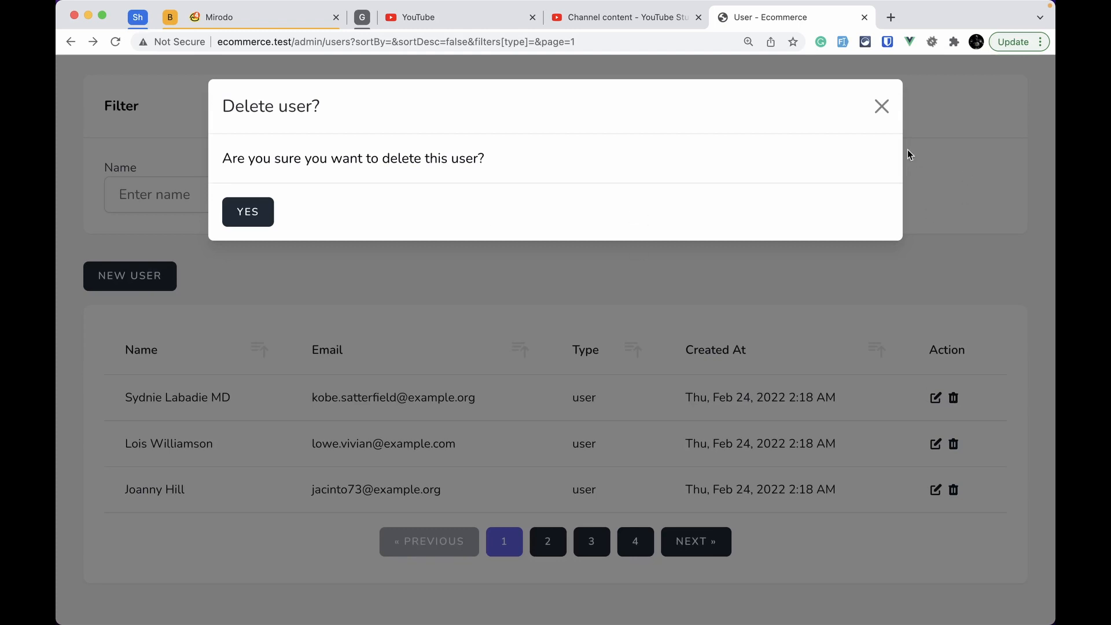
left_click(881, 106)
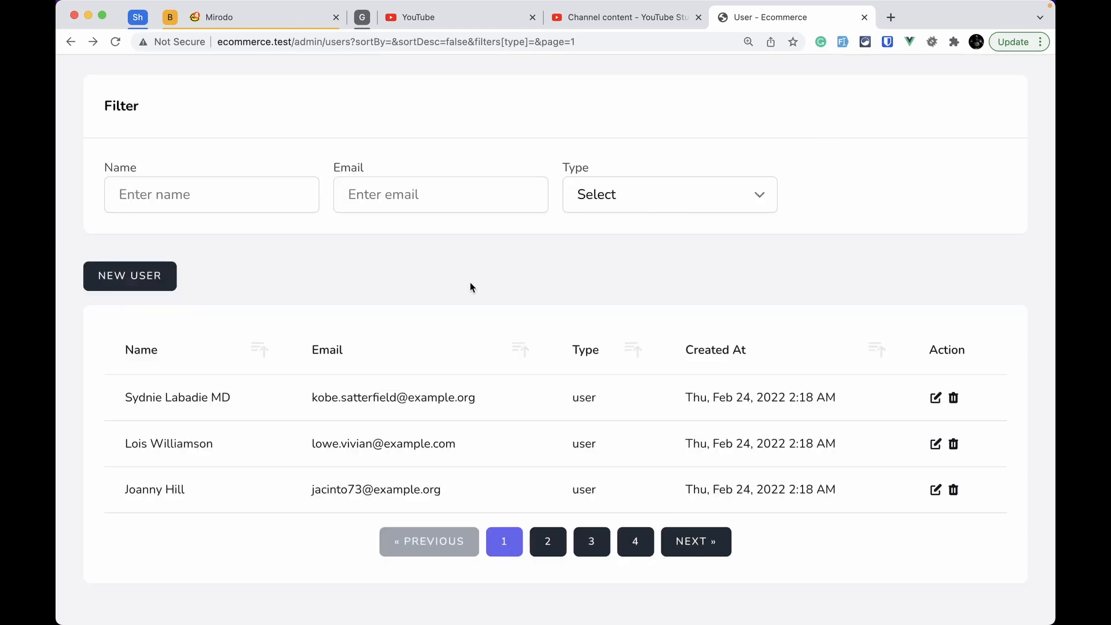
left_click(260, 349)
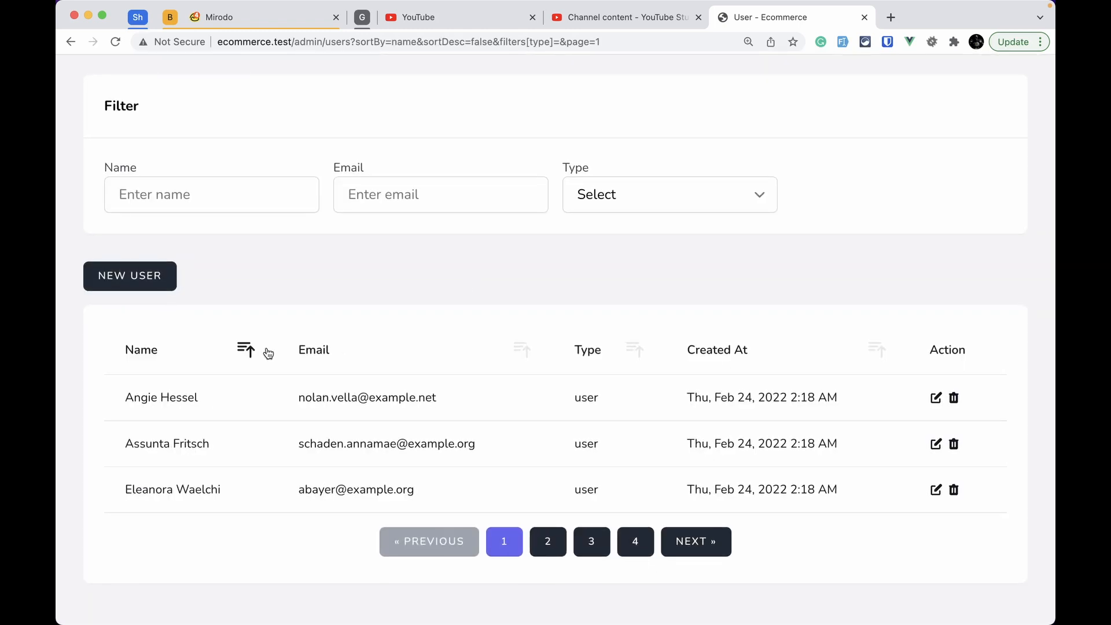
left_click(246, 350)
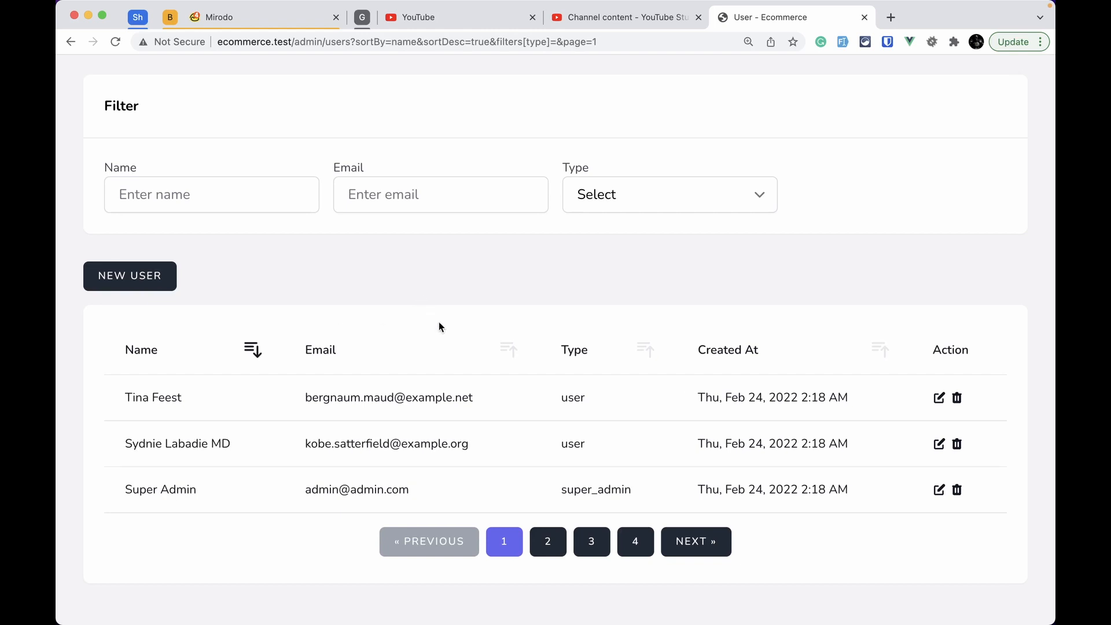
mouse_move(328, 369)
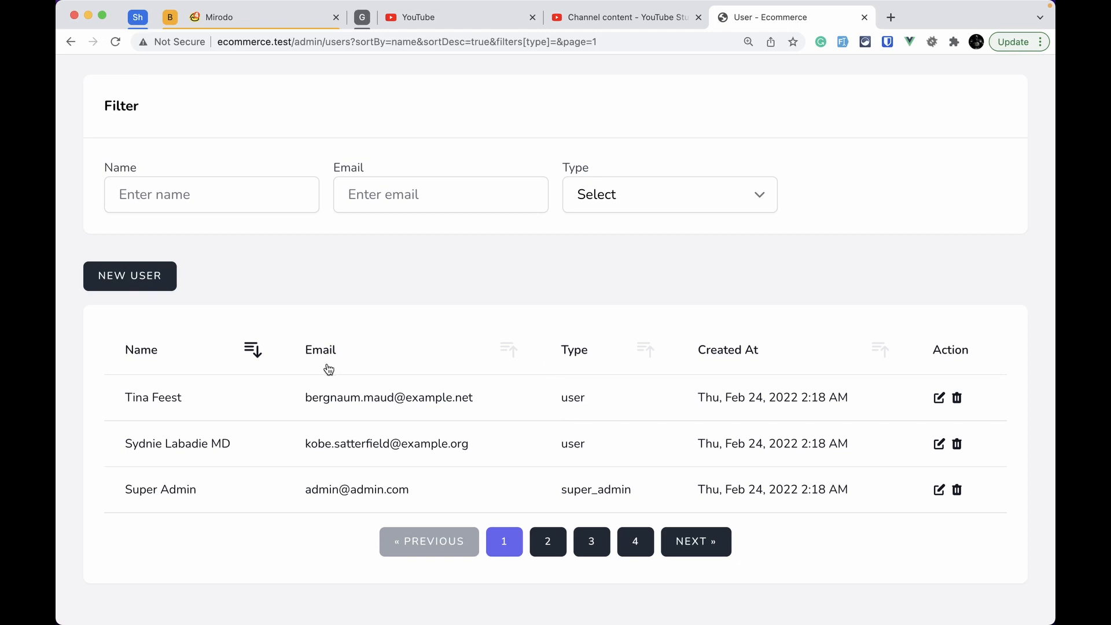
mouse_move(505, 377)
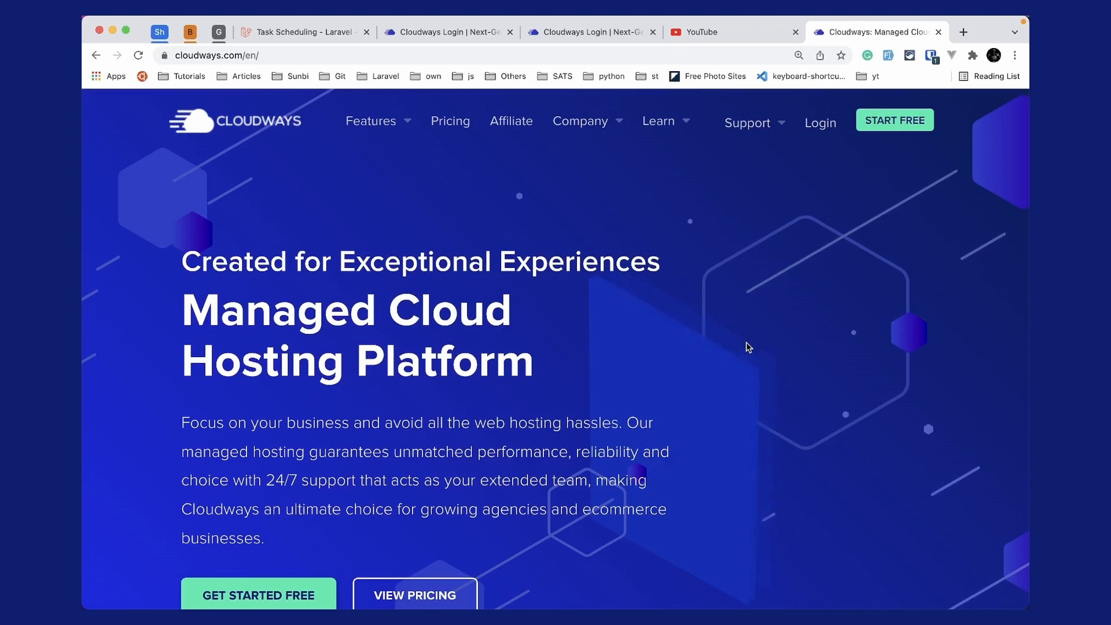
scroll("down", 3)
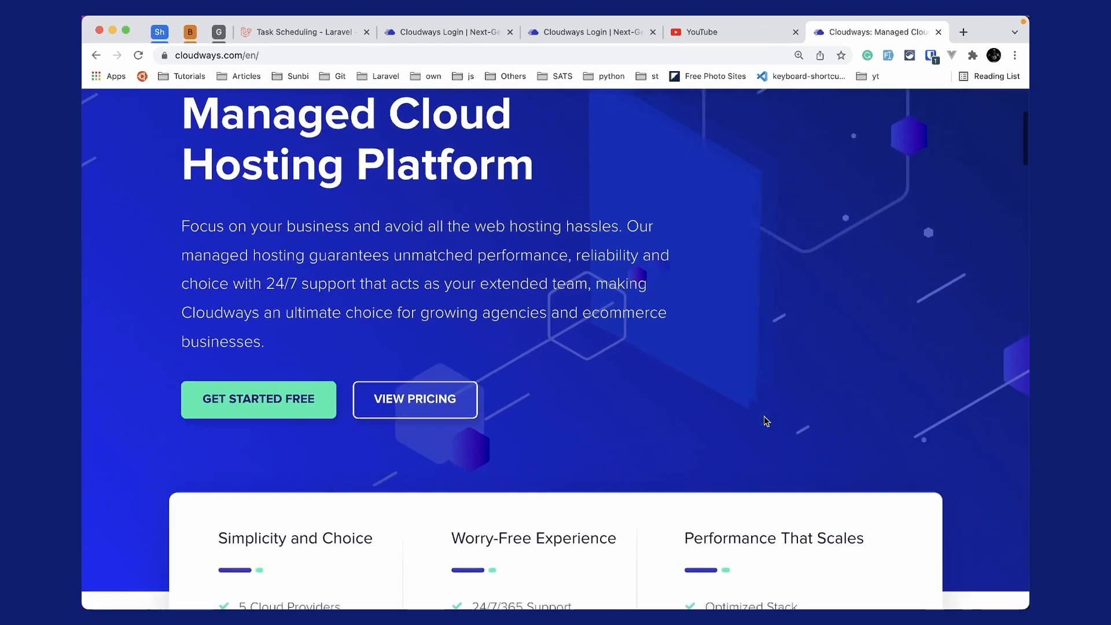
scroll("down", 3)
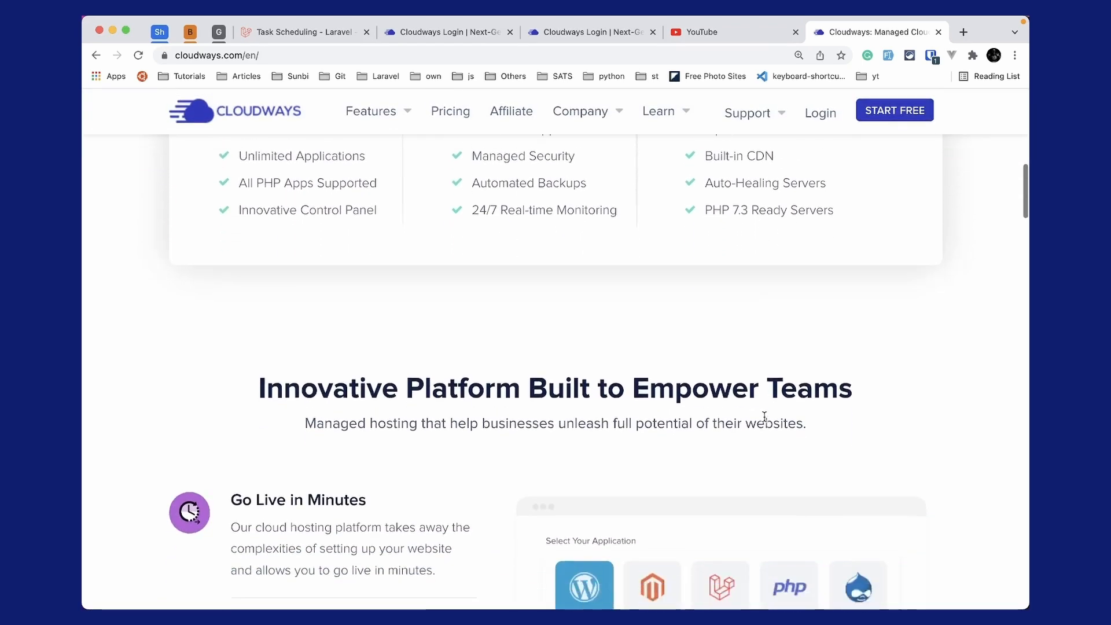
scroll("down", 3)
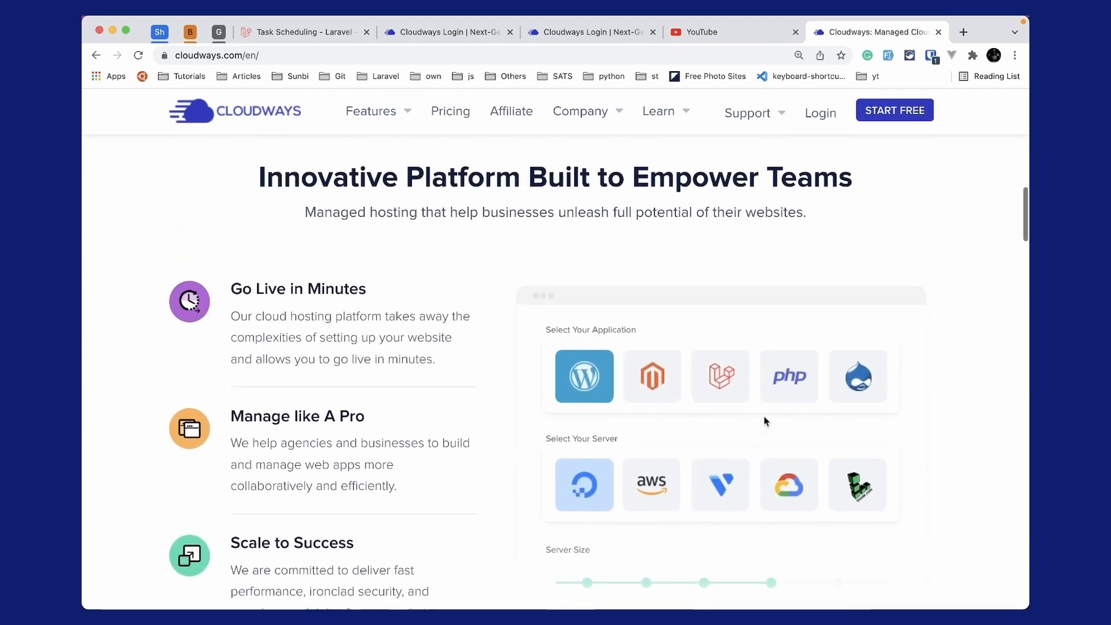
scroll("down", 3)
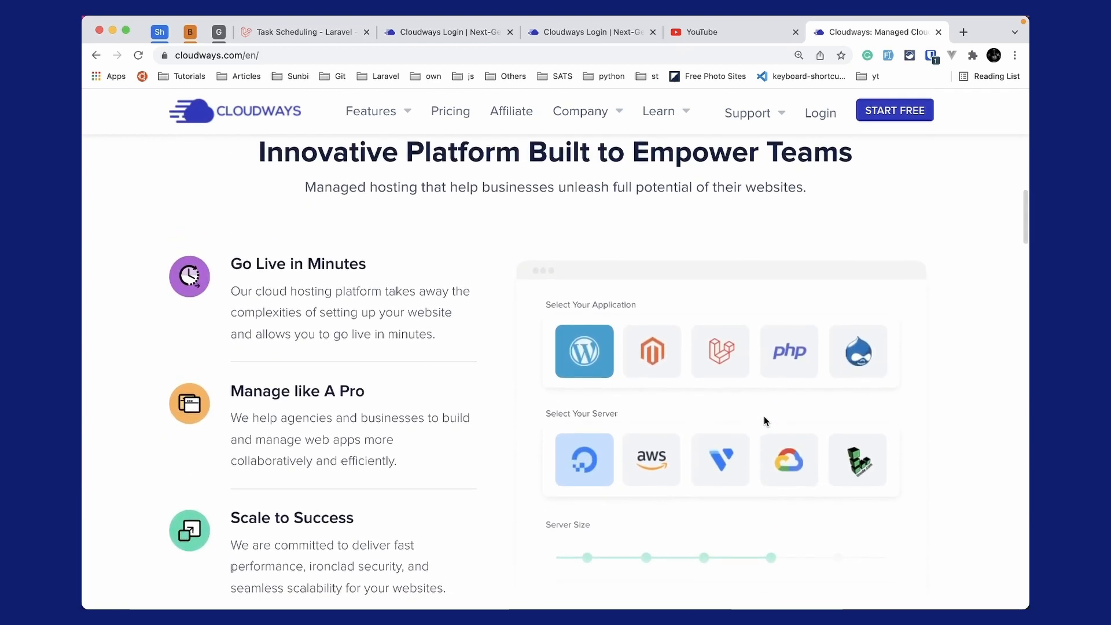